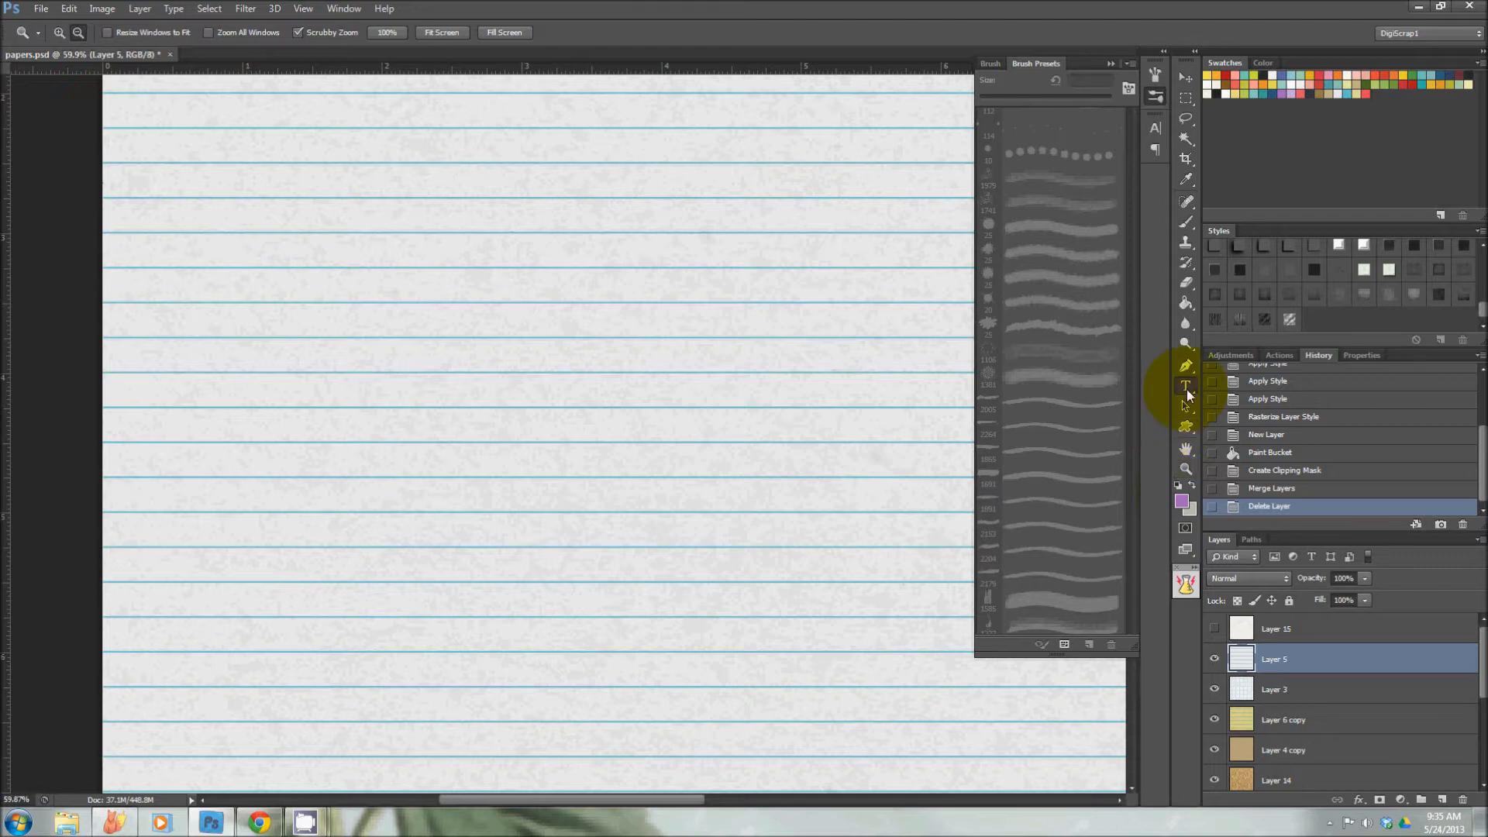
Switch to the Type tool and set the typeface to Century Gothic for Hello!
click(1185, 385)
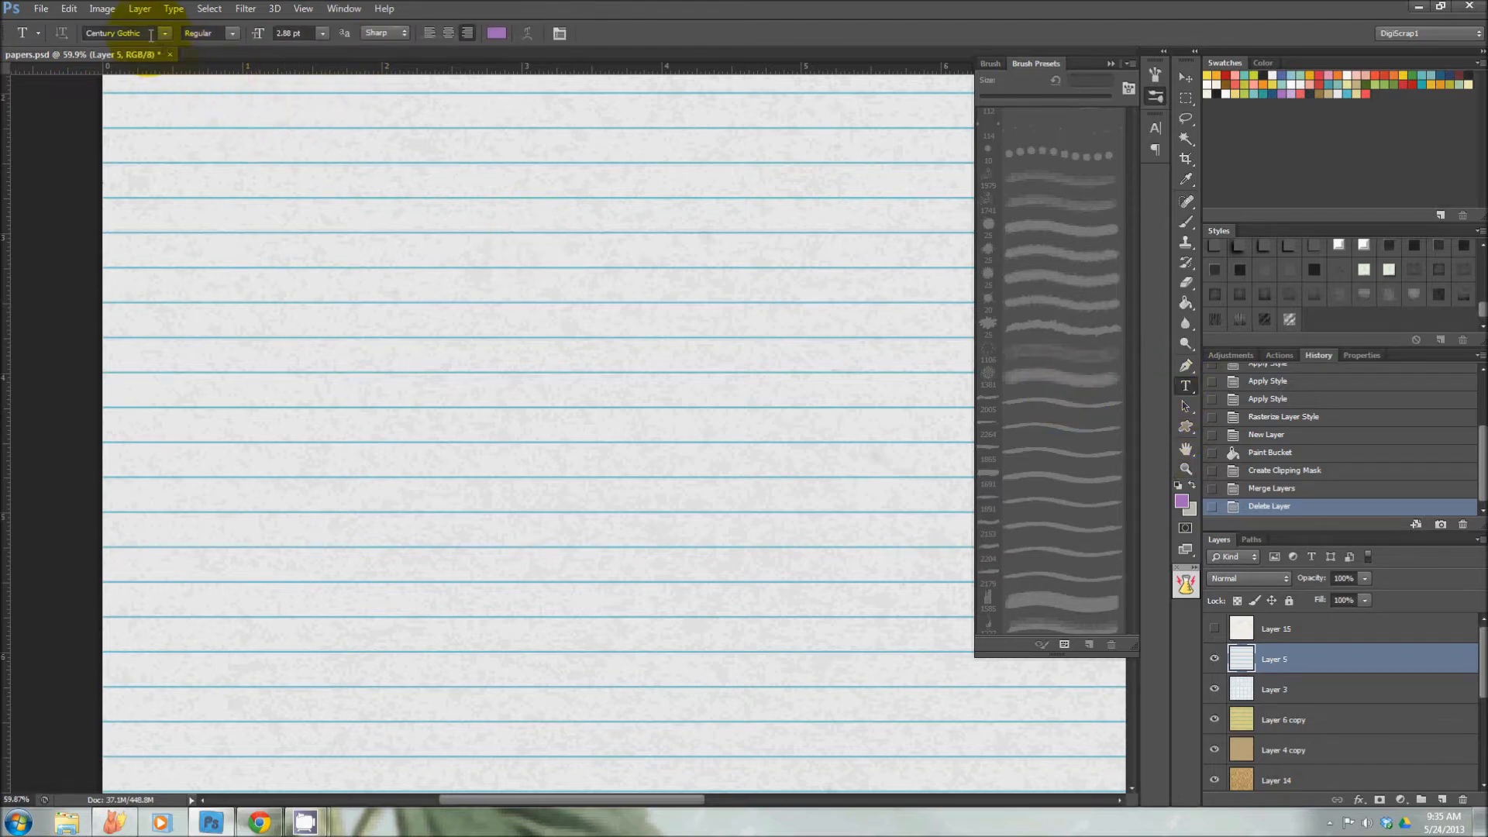
click(204, 33)
text(Hello!)
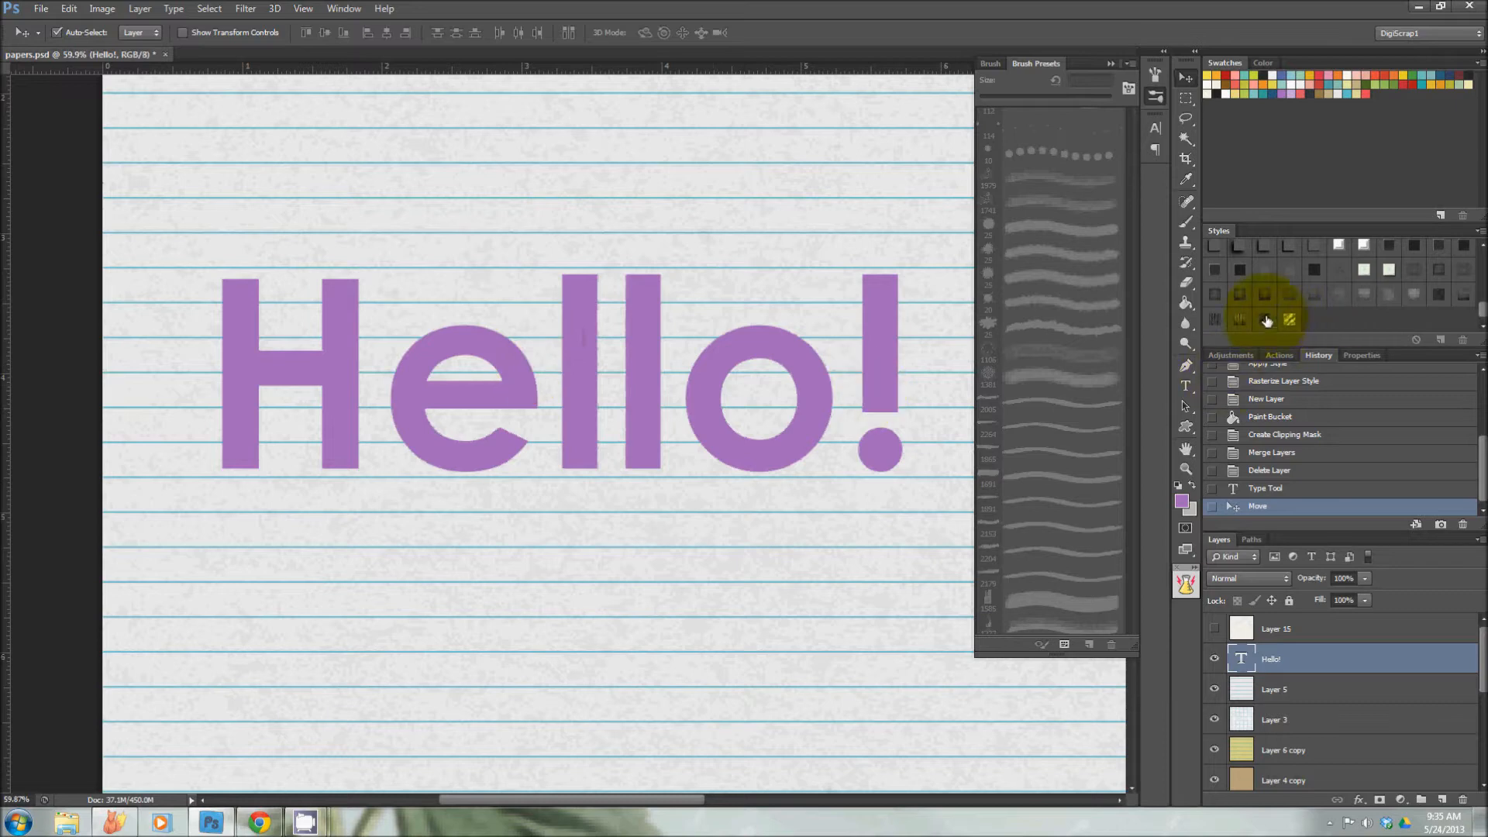
Apply the scribble-hatch style preset to Hello! and rasterize the layer style
click(1266, 321)
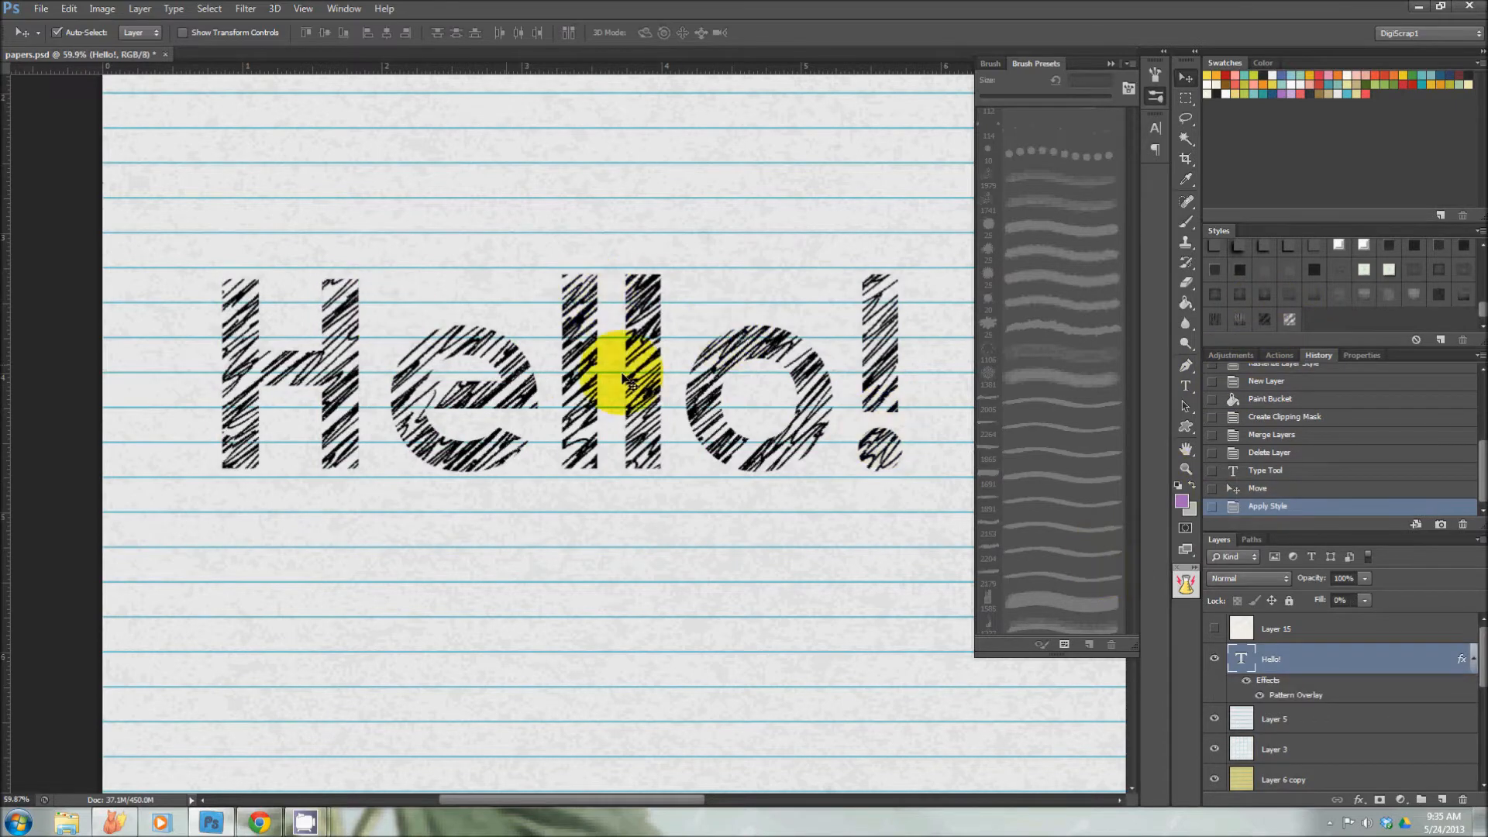
right_click(1270, 659)
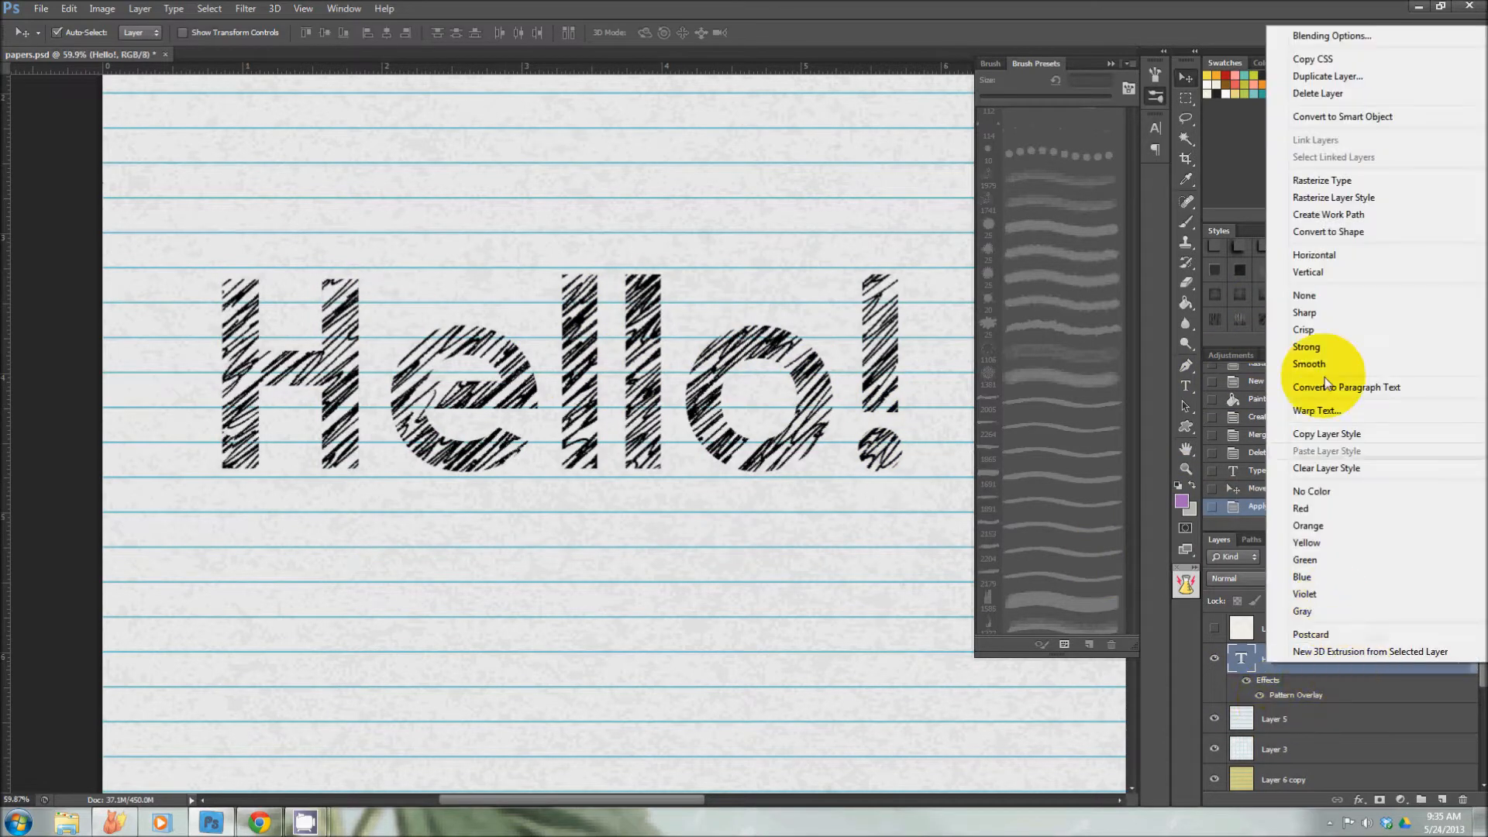
mouse_move(1358, 200)
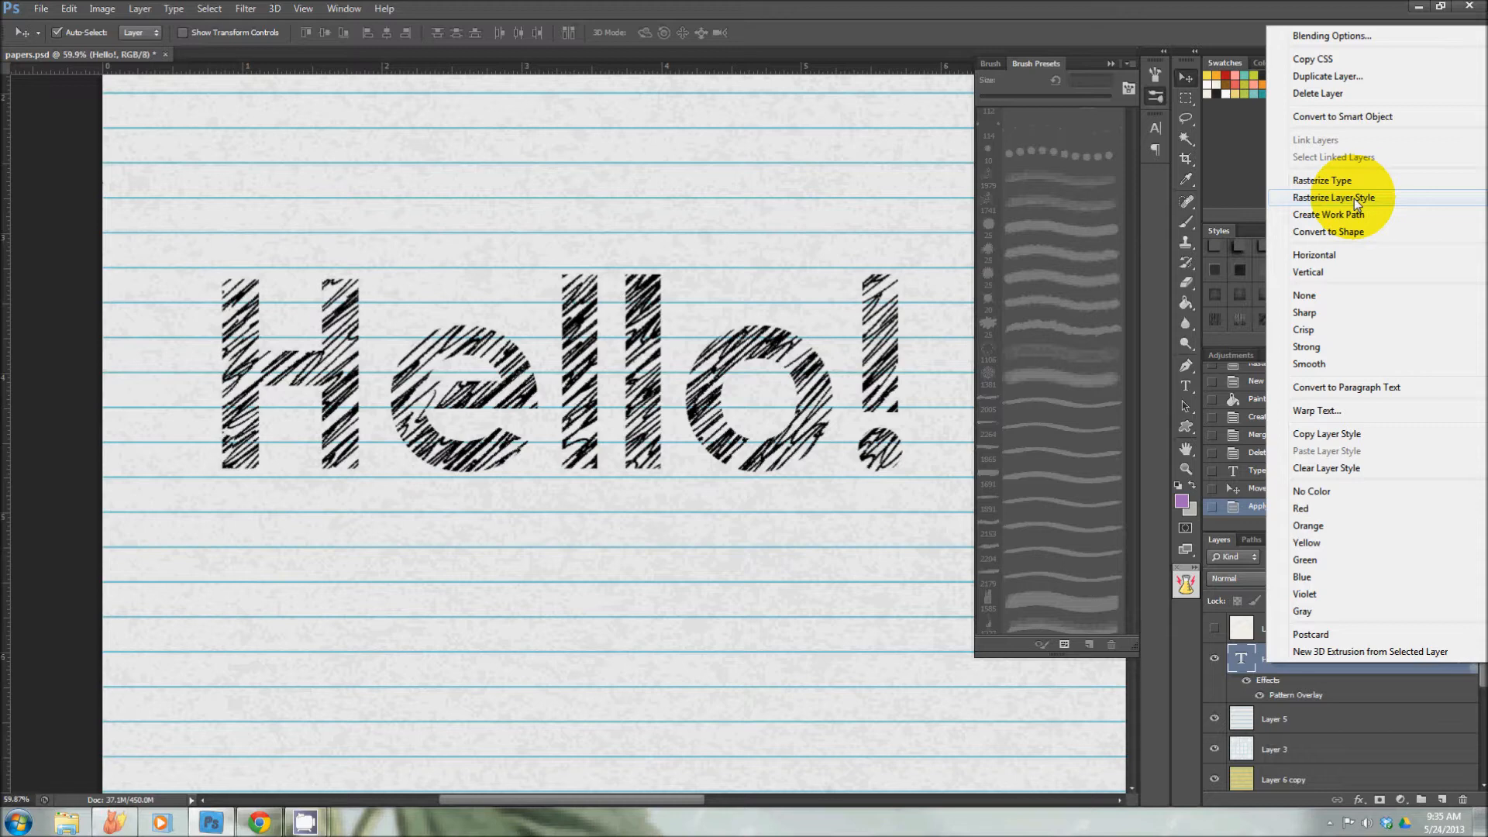
click(1335, 198)
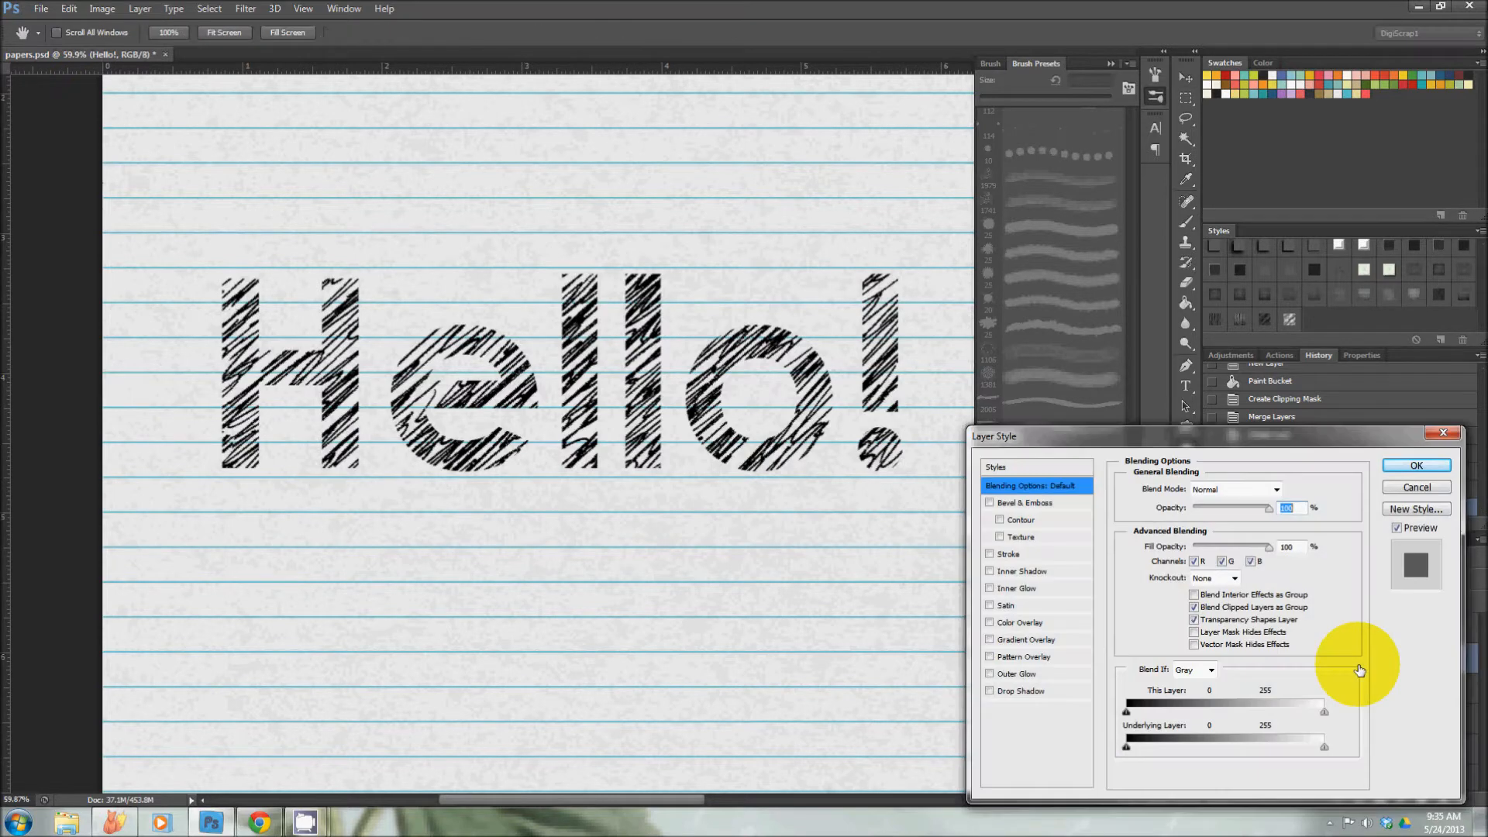
mouse_move(990, 631)
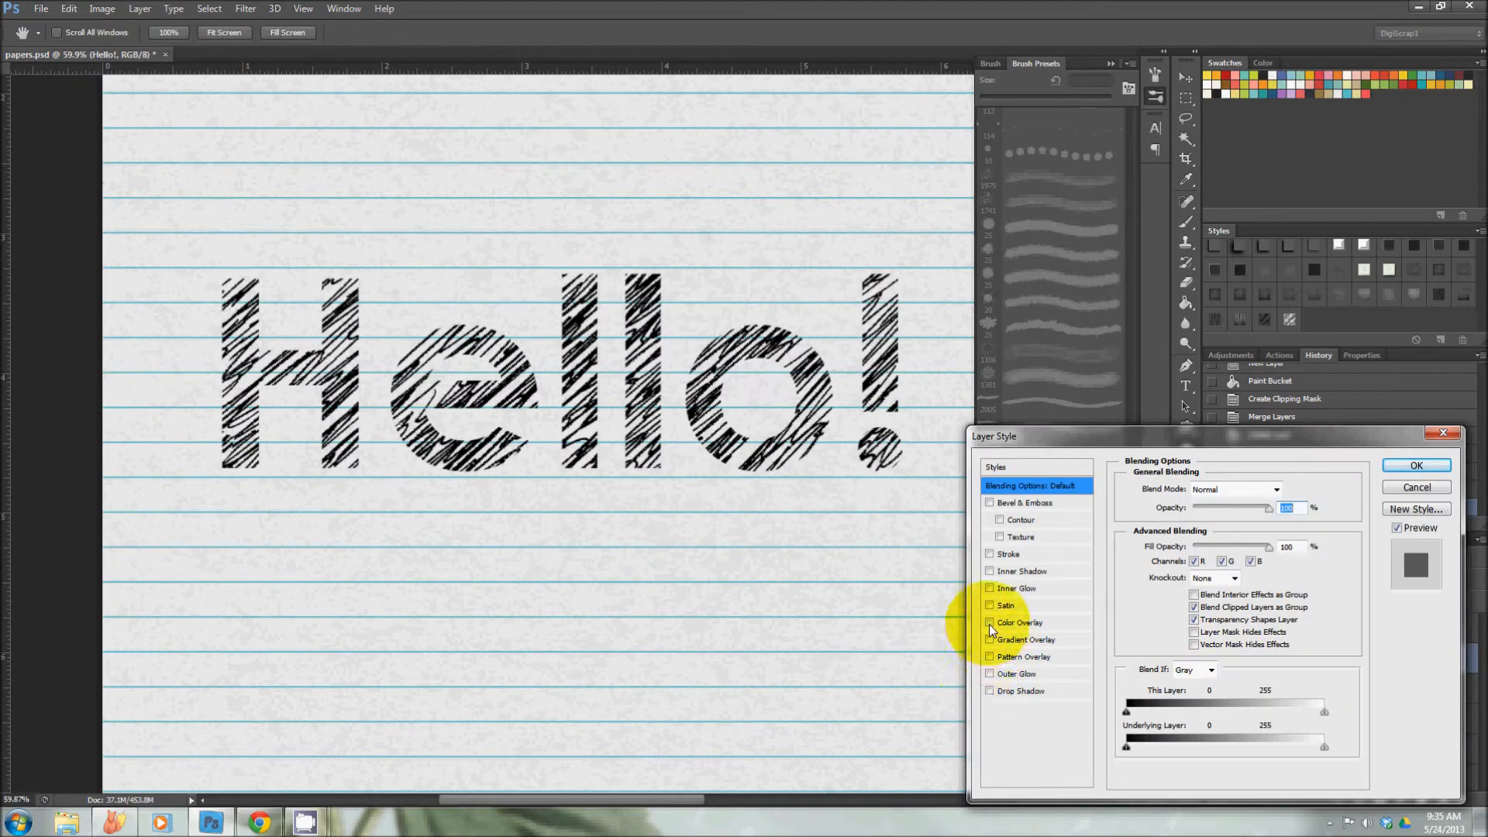
Try purple and grey colour overlays on Hello!, then discard the overlay colour
click(991, 622)
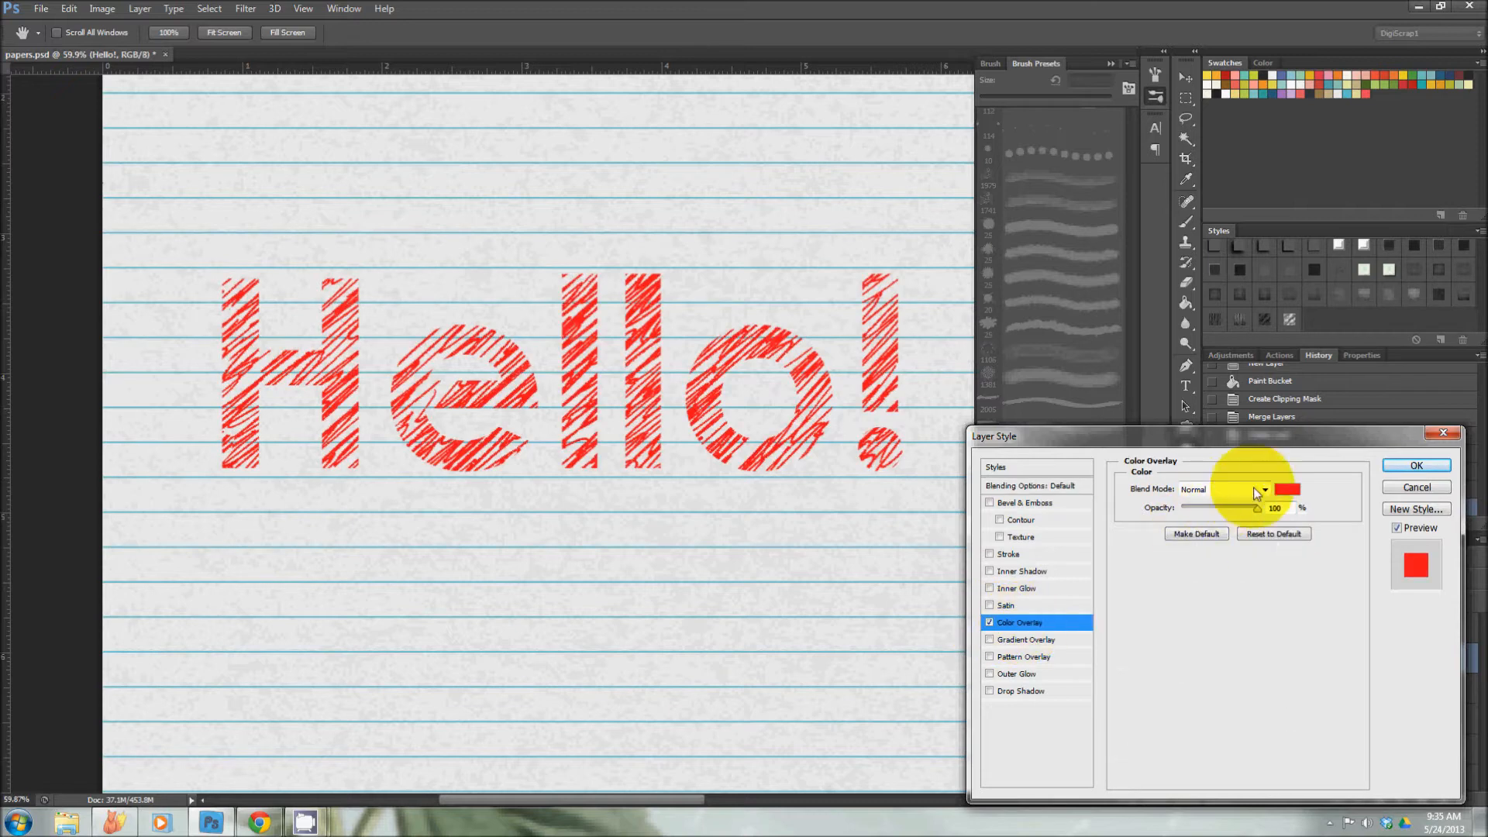
click(1289, 489)
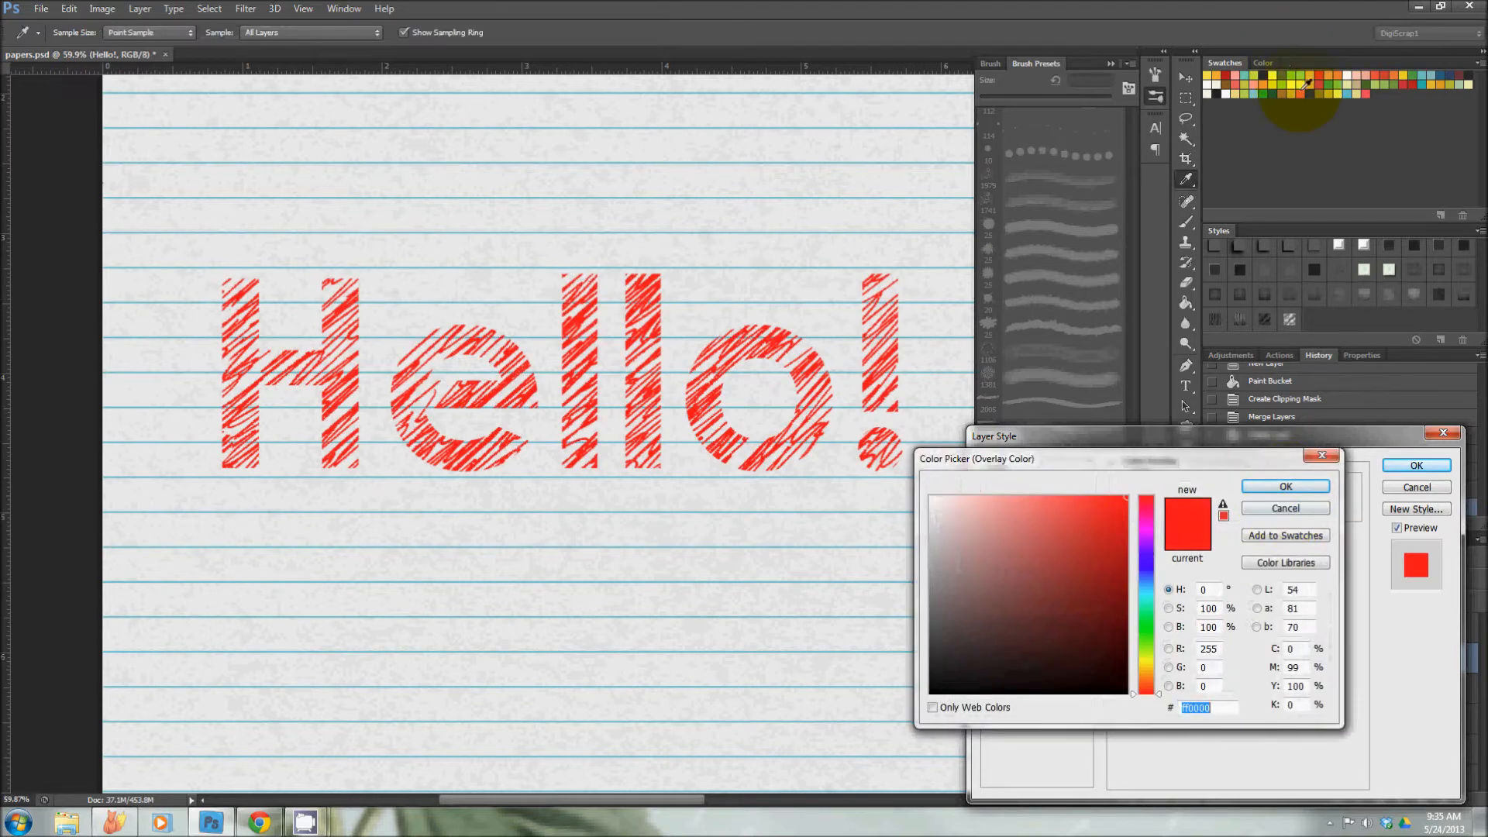
click(1006, 546)
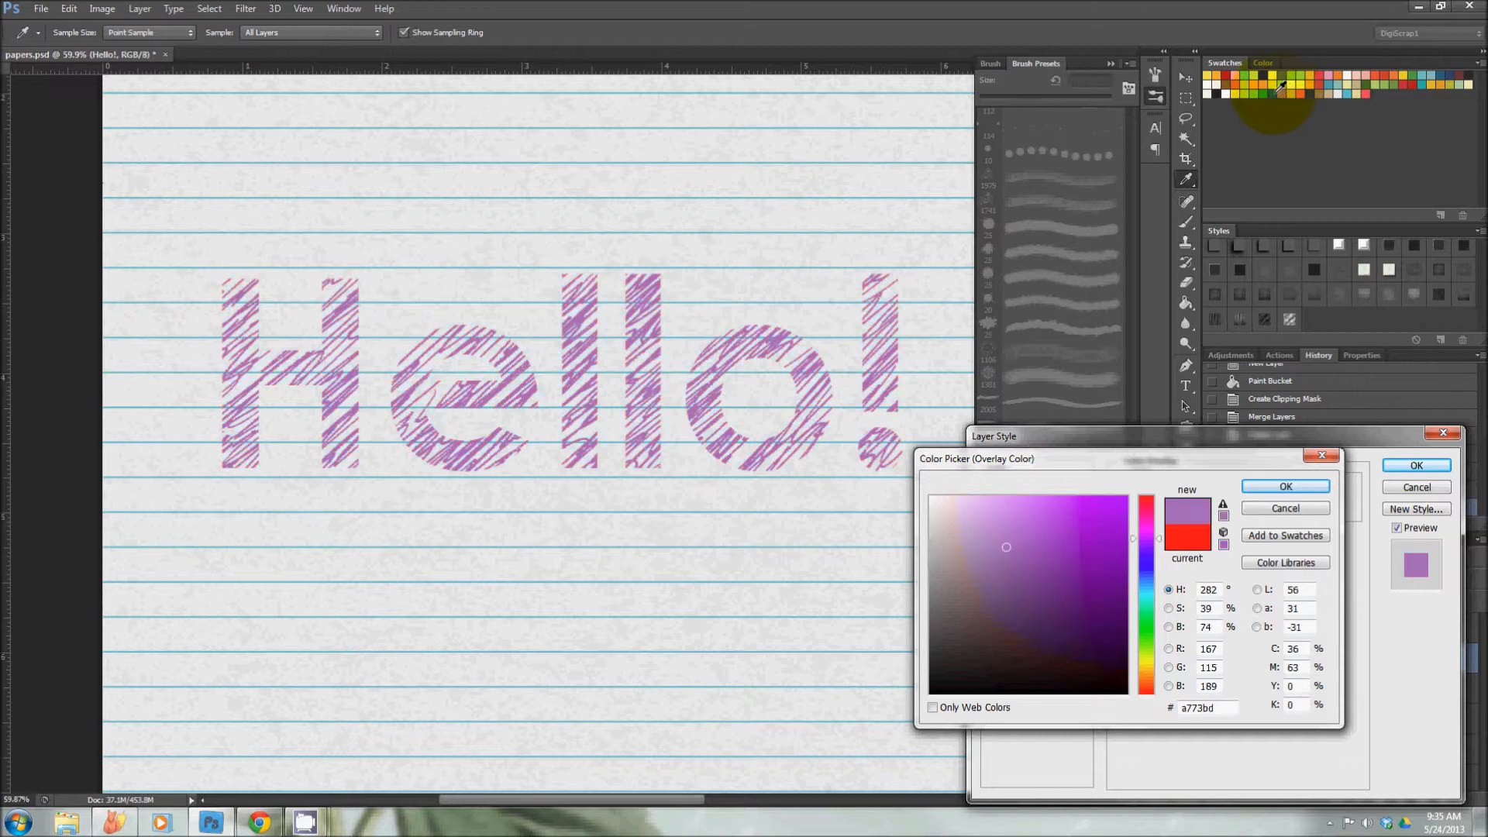
click(949, 605)
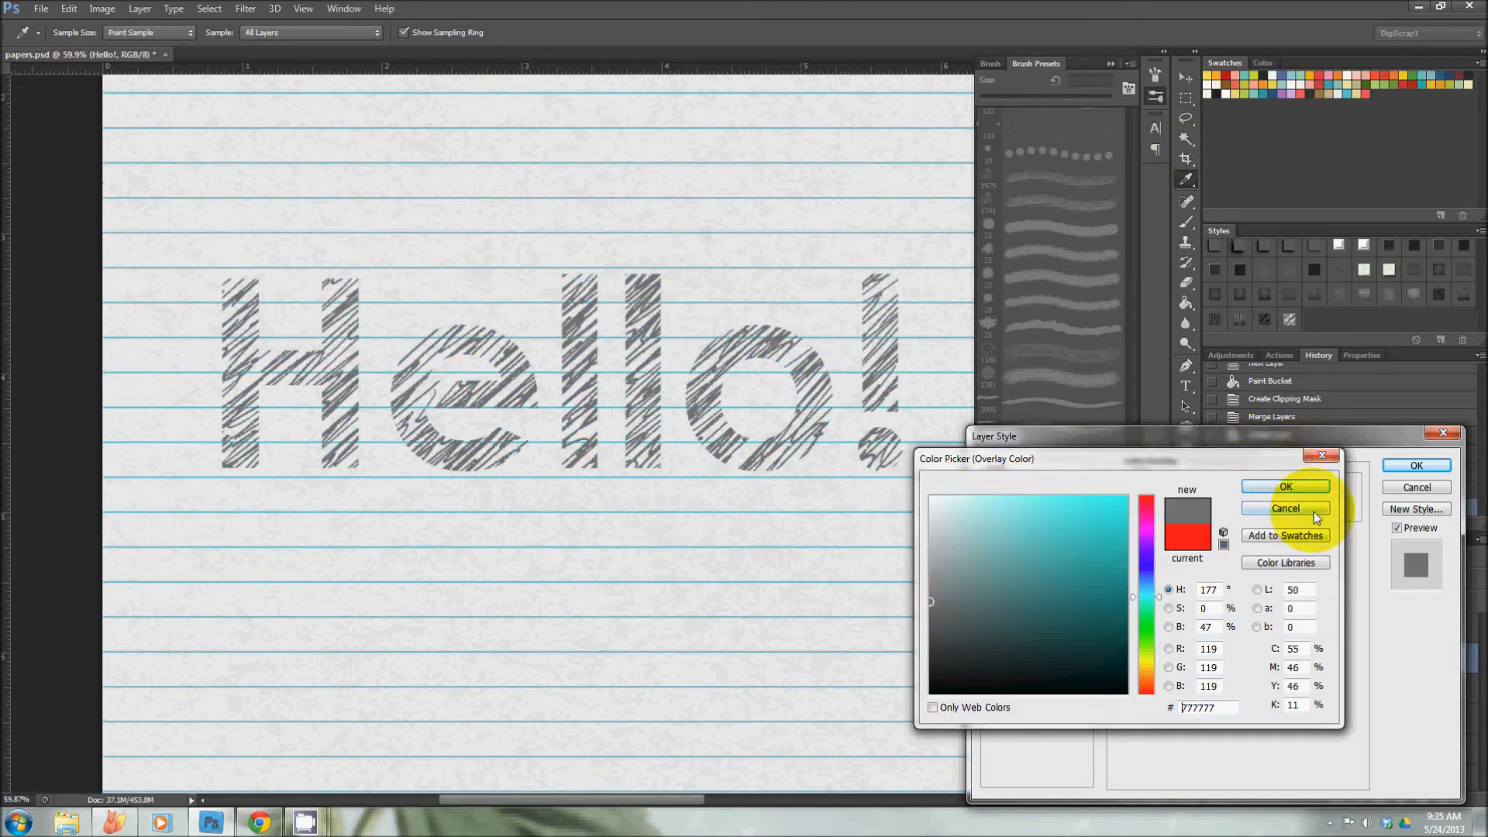
click(1286, 486)
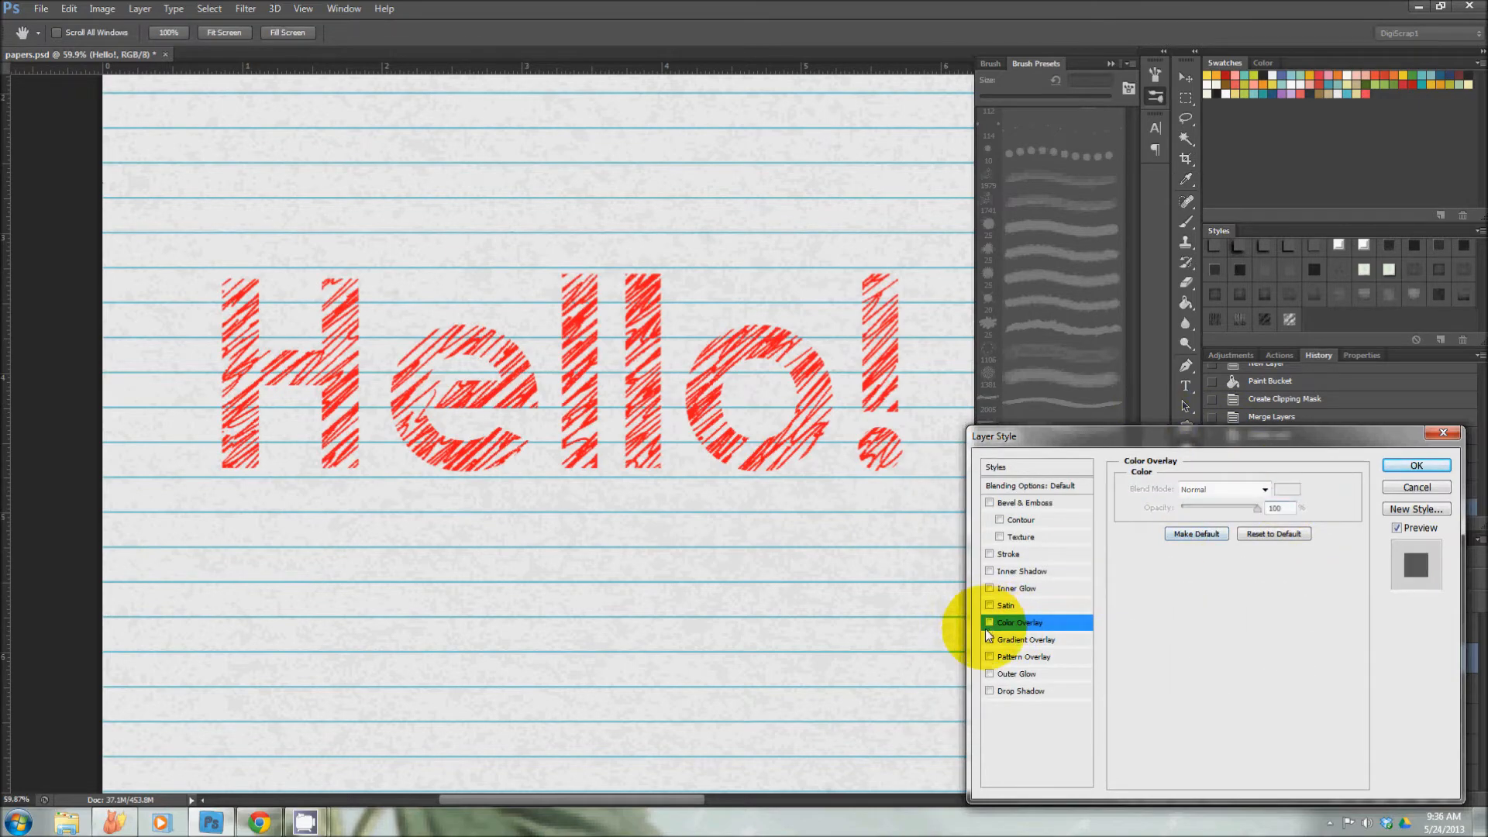
Preview a Spectrum rainbow gradient overlay on Hello!, then cancel the layer style changes
click(1025, 639)
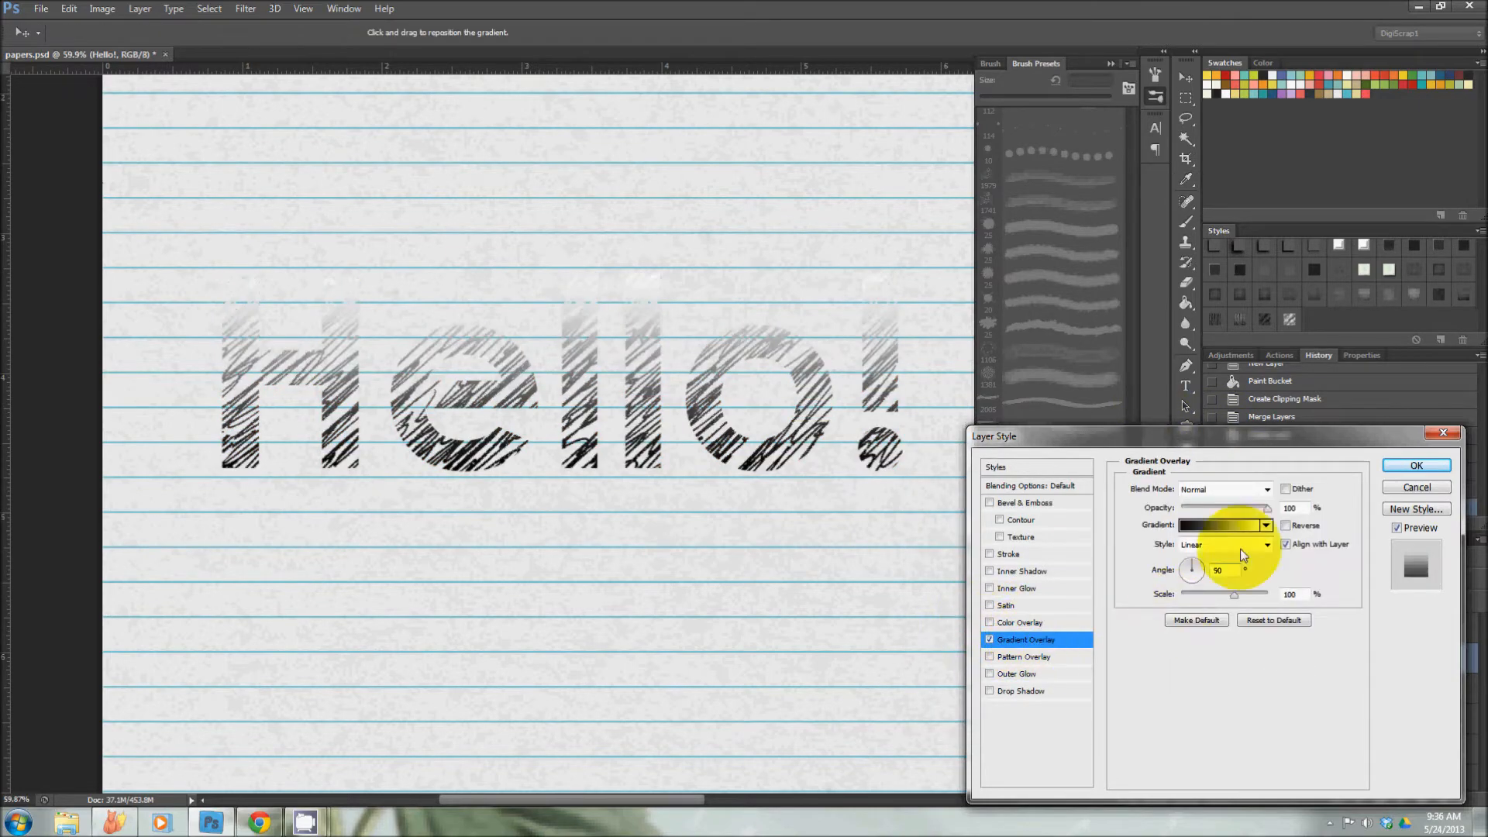
click(1219, 525)
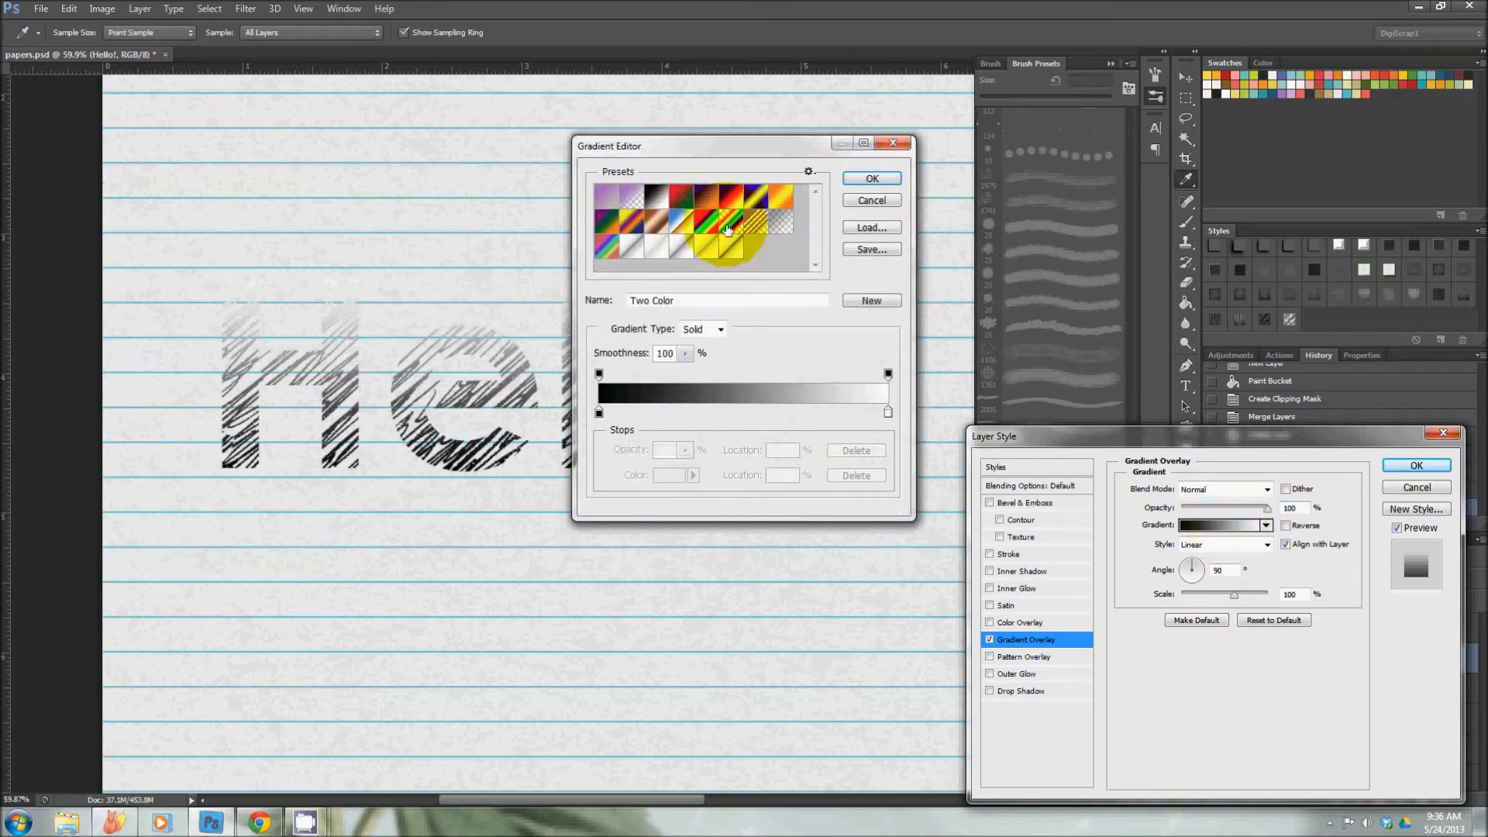
click(727, 233)
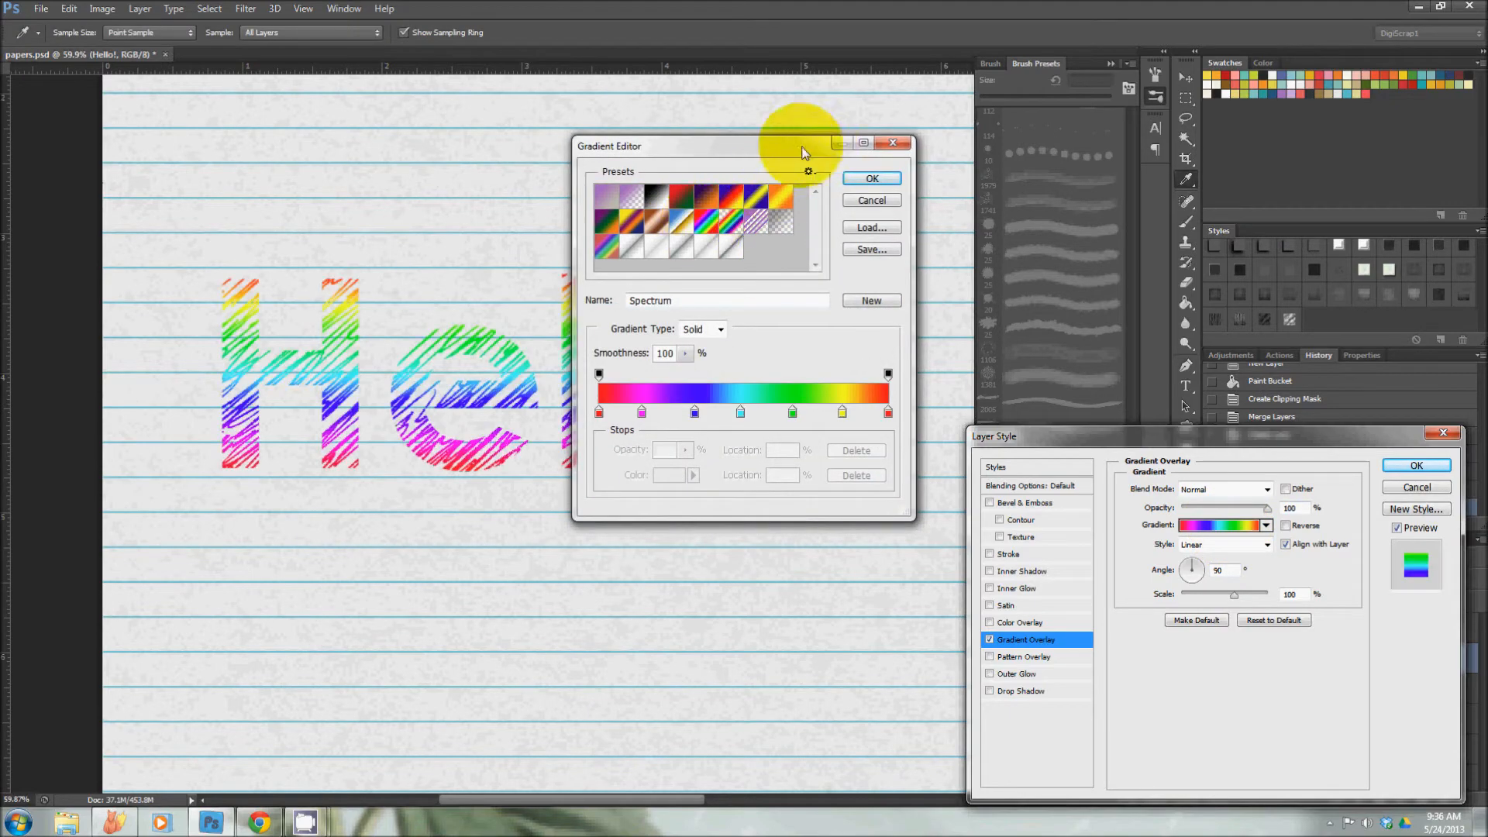
drag(702, 145, 952, 286)
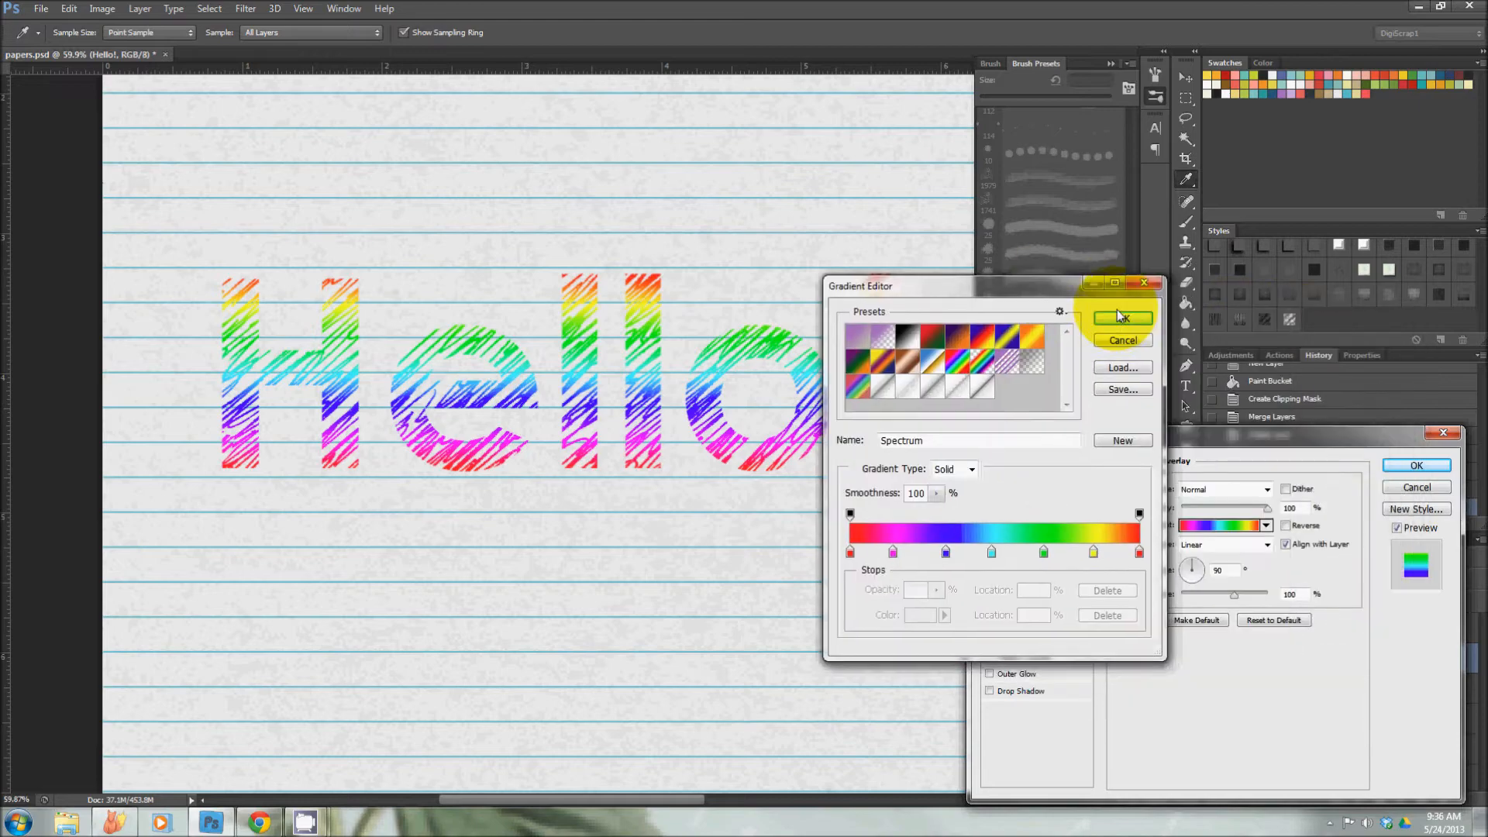
click(1121, 317)
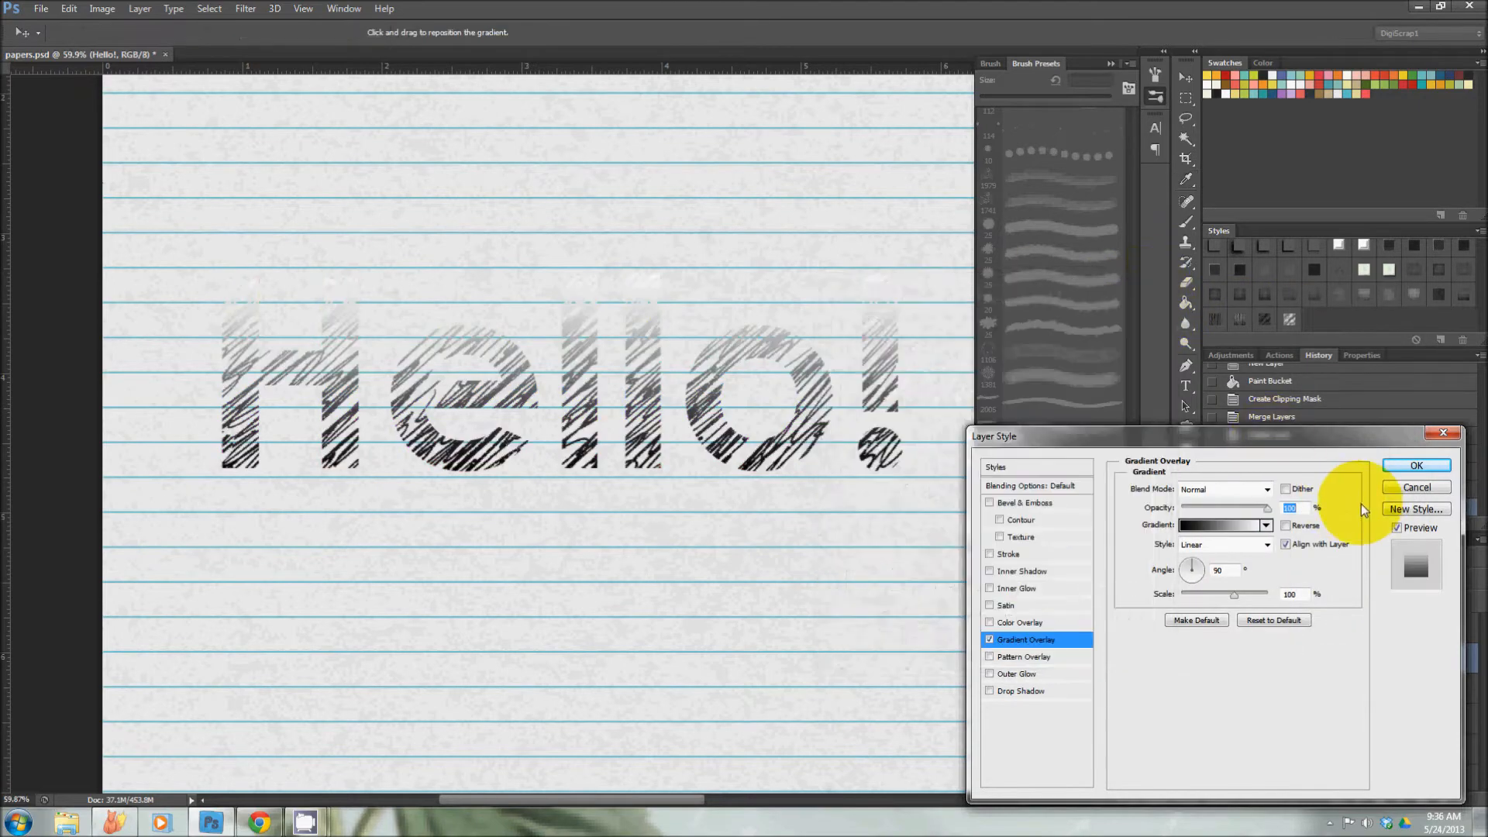
click(1416, 466)
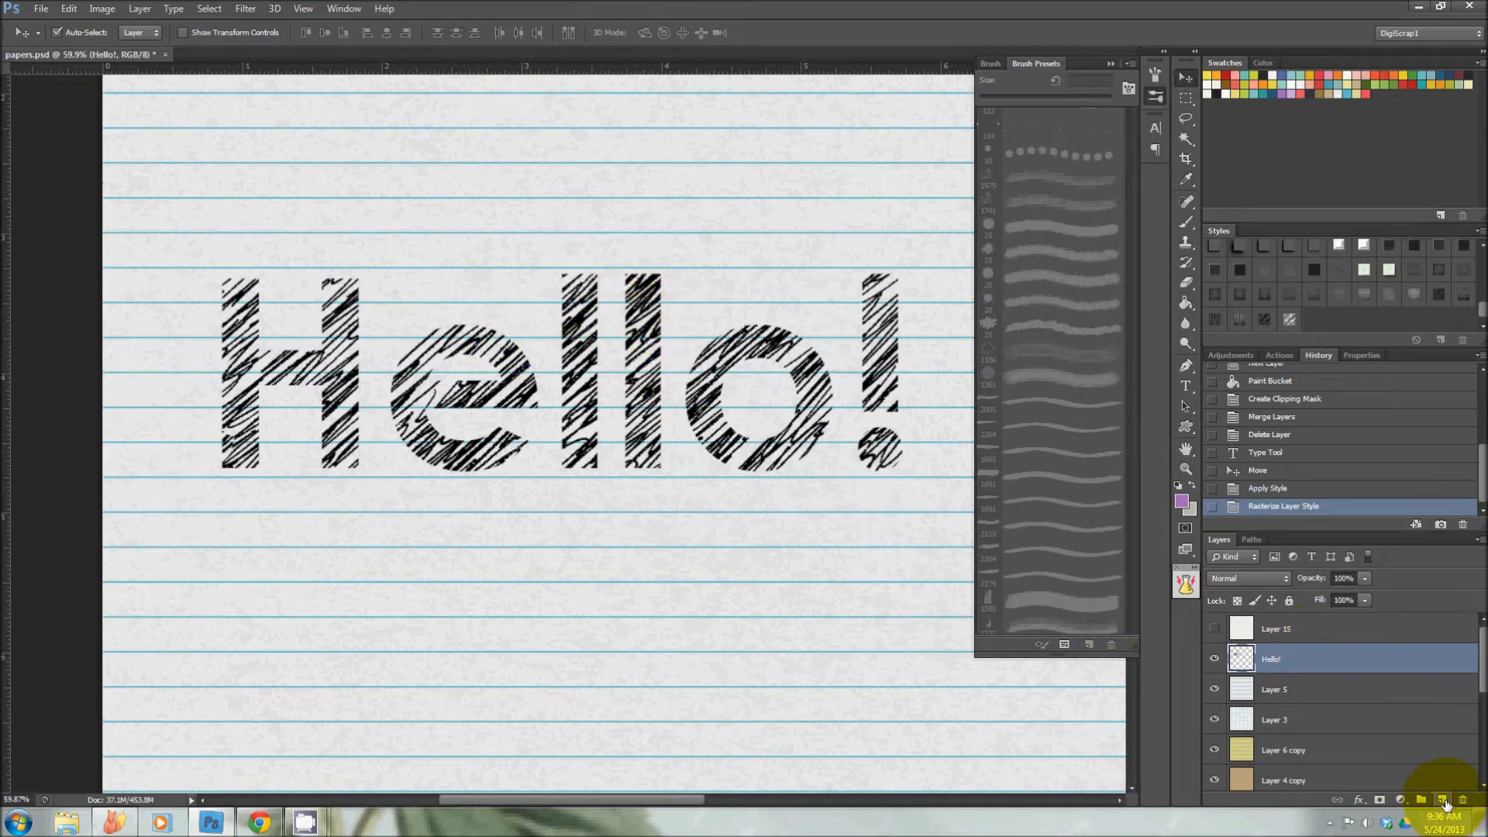
Fill a new clipped layer with red and merge it down into Hello!
click(1422, 799)
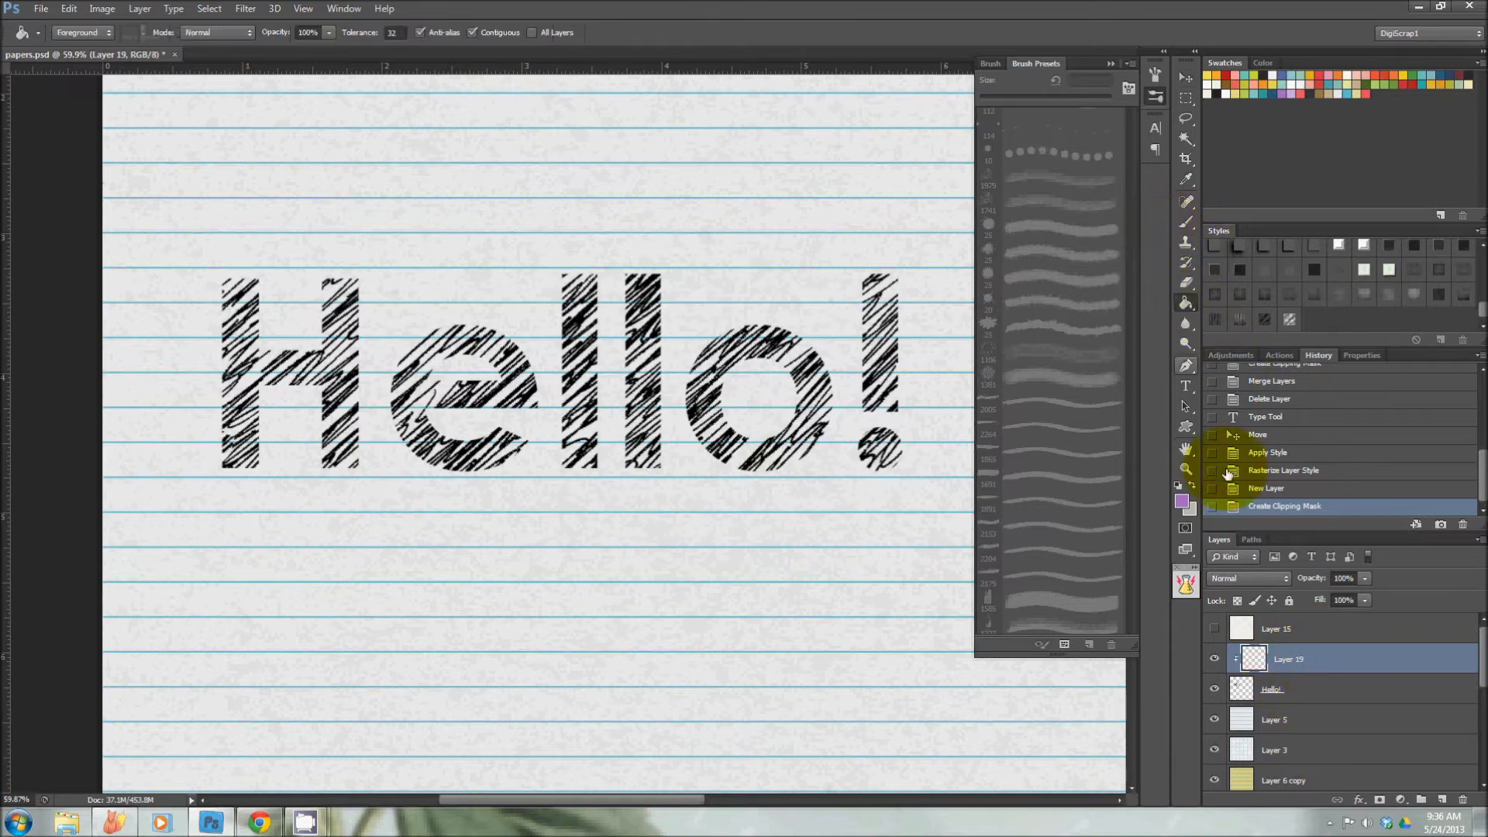
mouse_move(1167, 538)
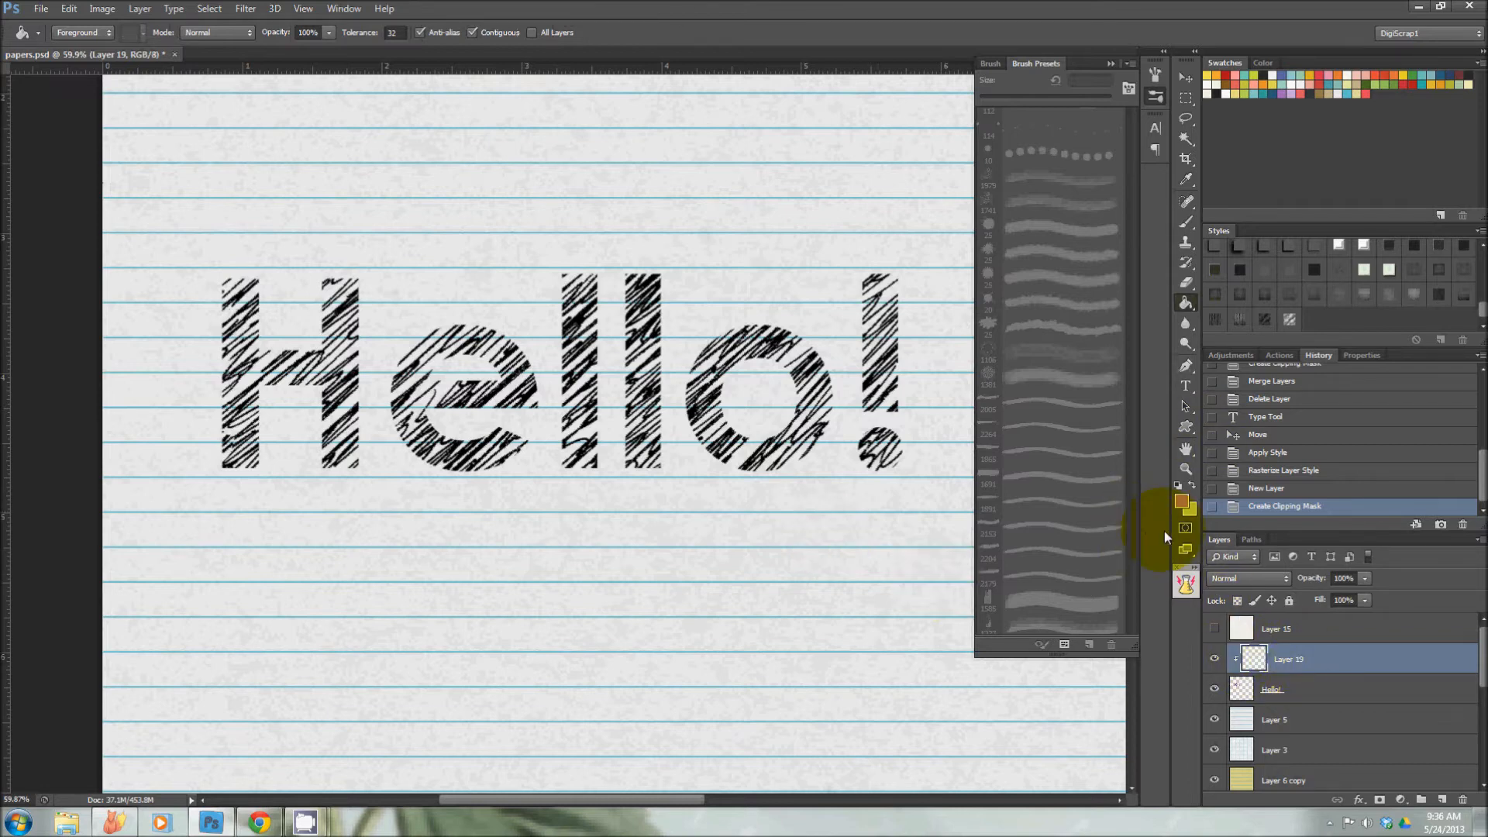
mouse_move(1101, 246)
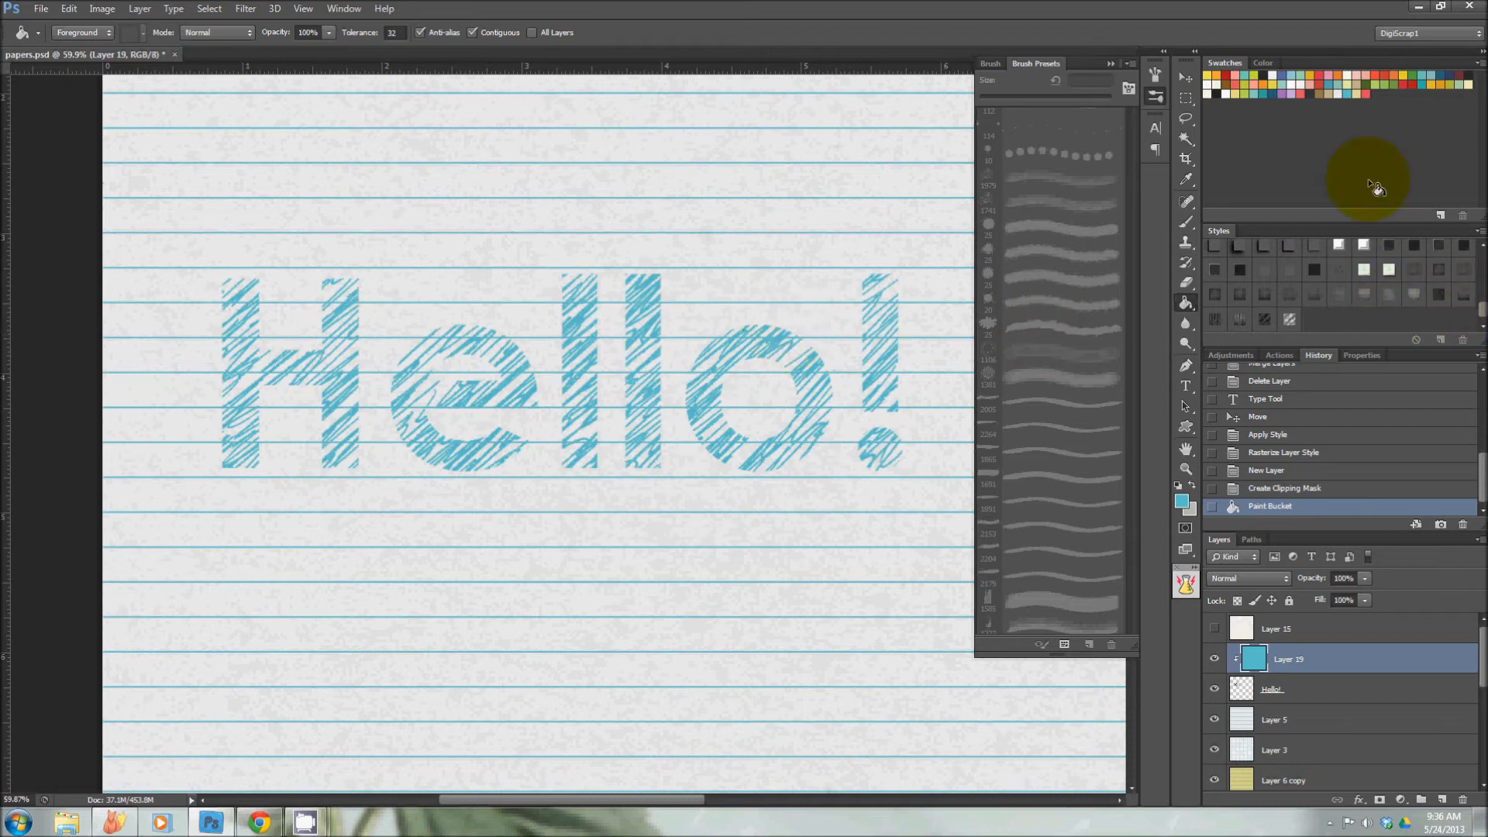
click(584, 294)
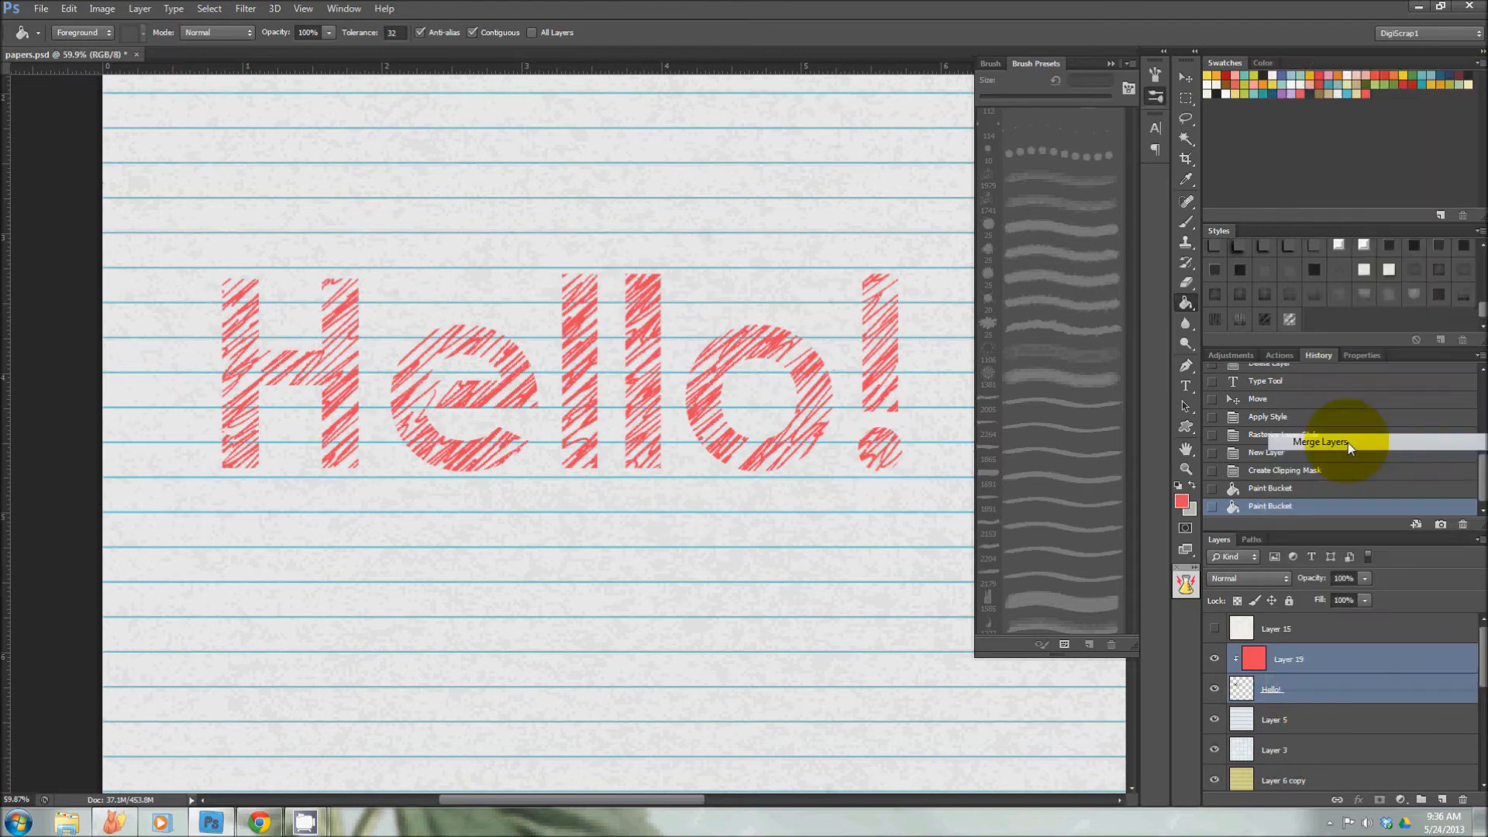
click(1320, 442)
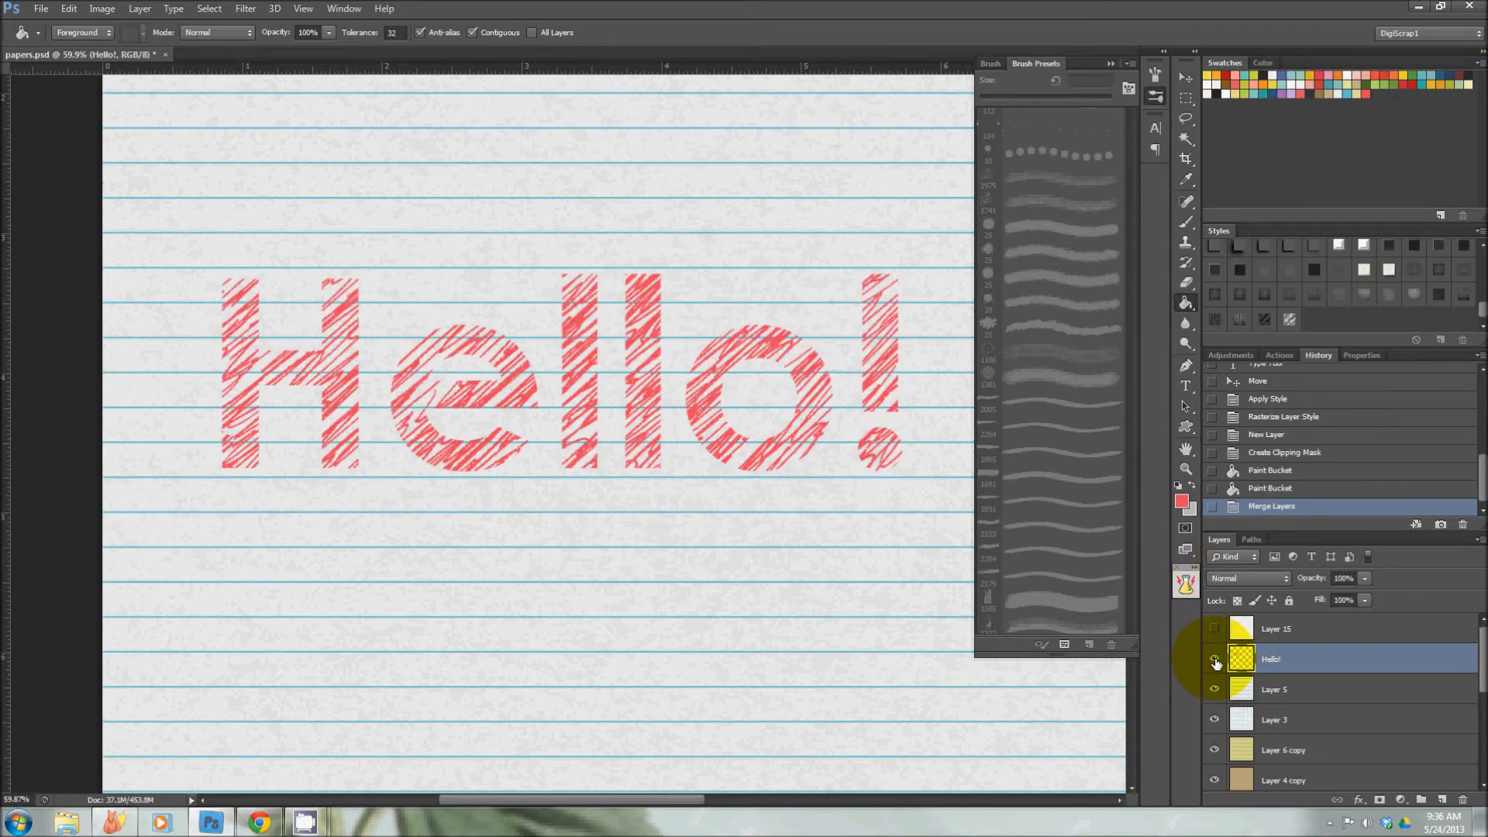
click(1214, 627)
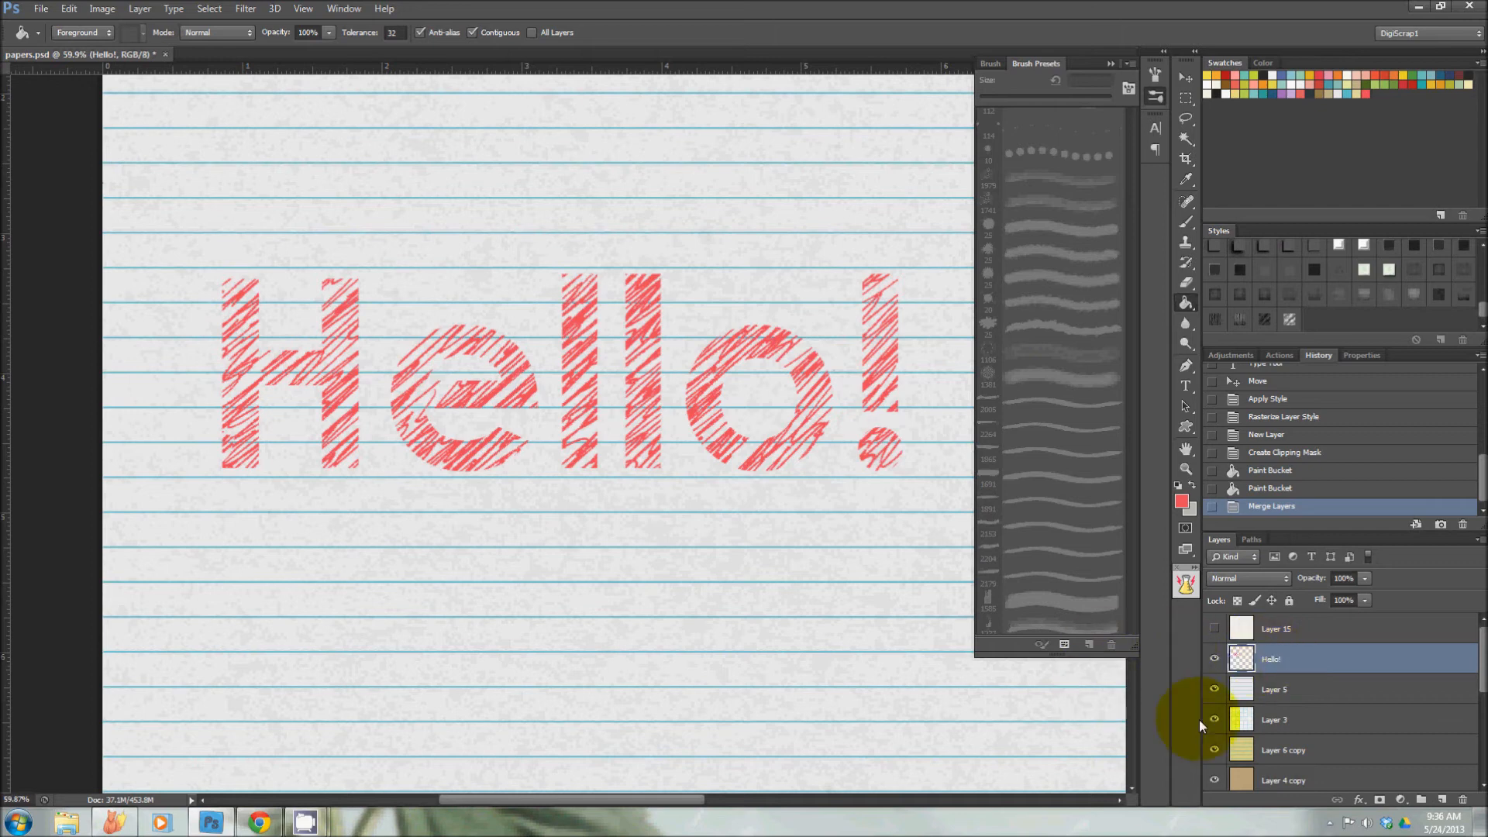
mouse_move(1324, 693)
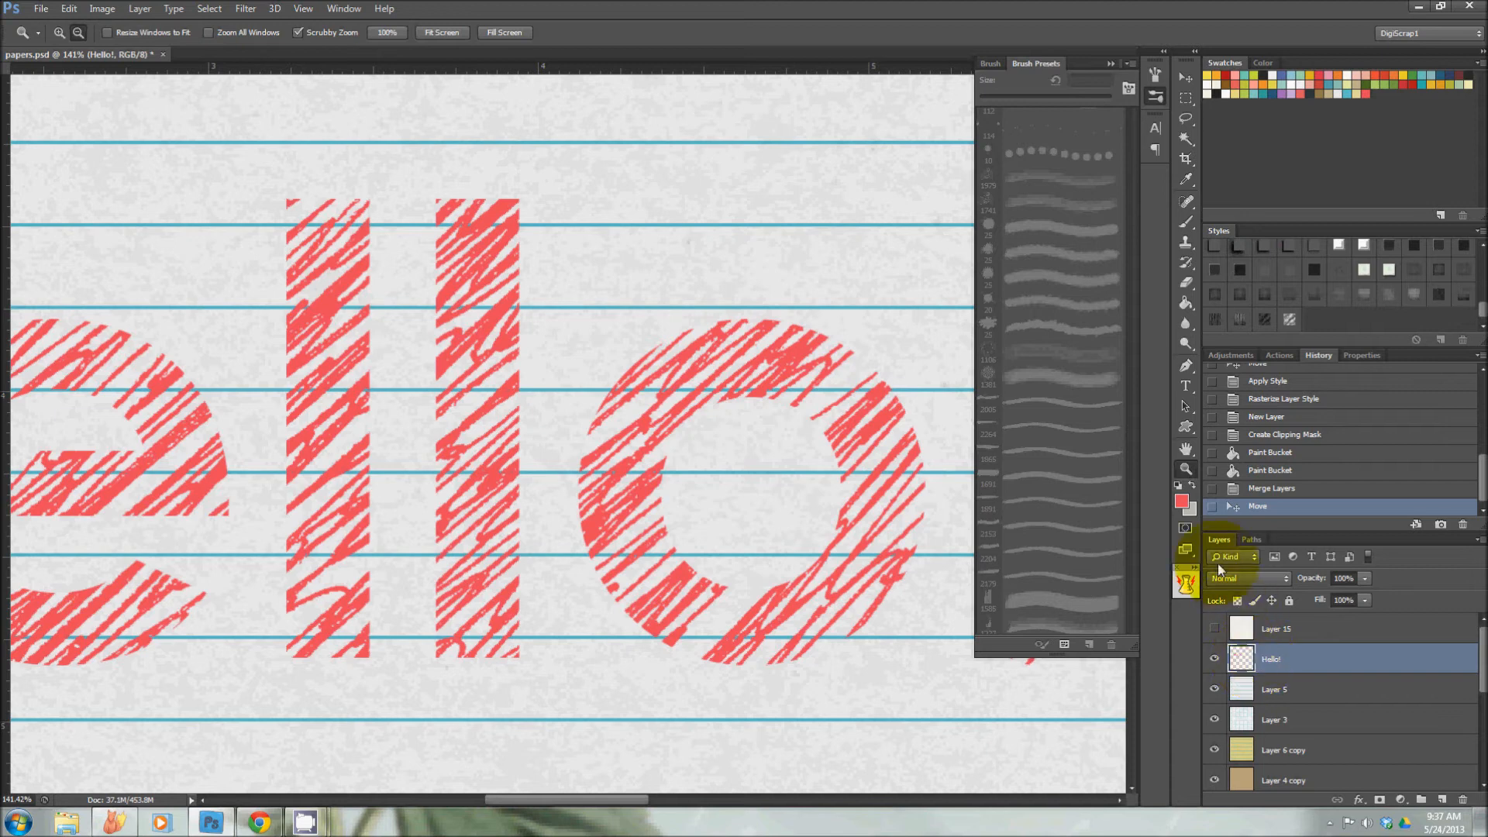
Try Linear Burn, then set the Hello! layer's blend mode to Multiply
click(1243, 579)
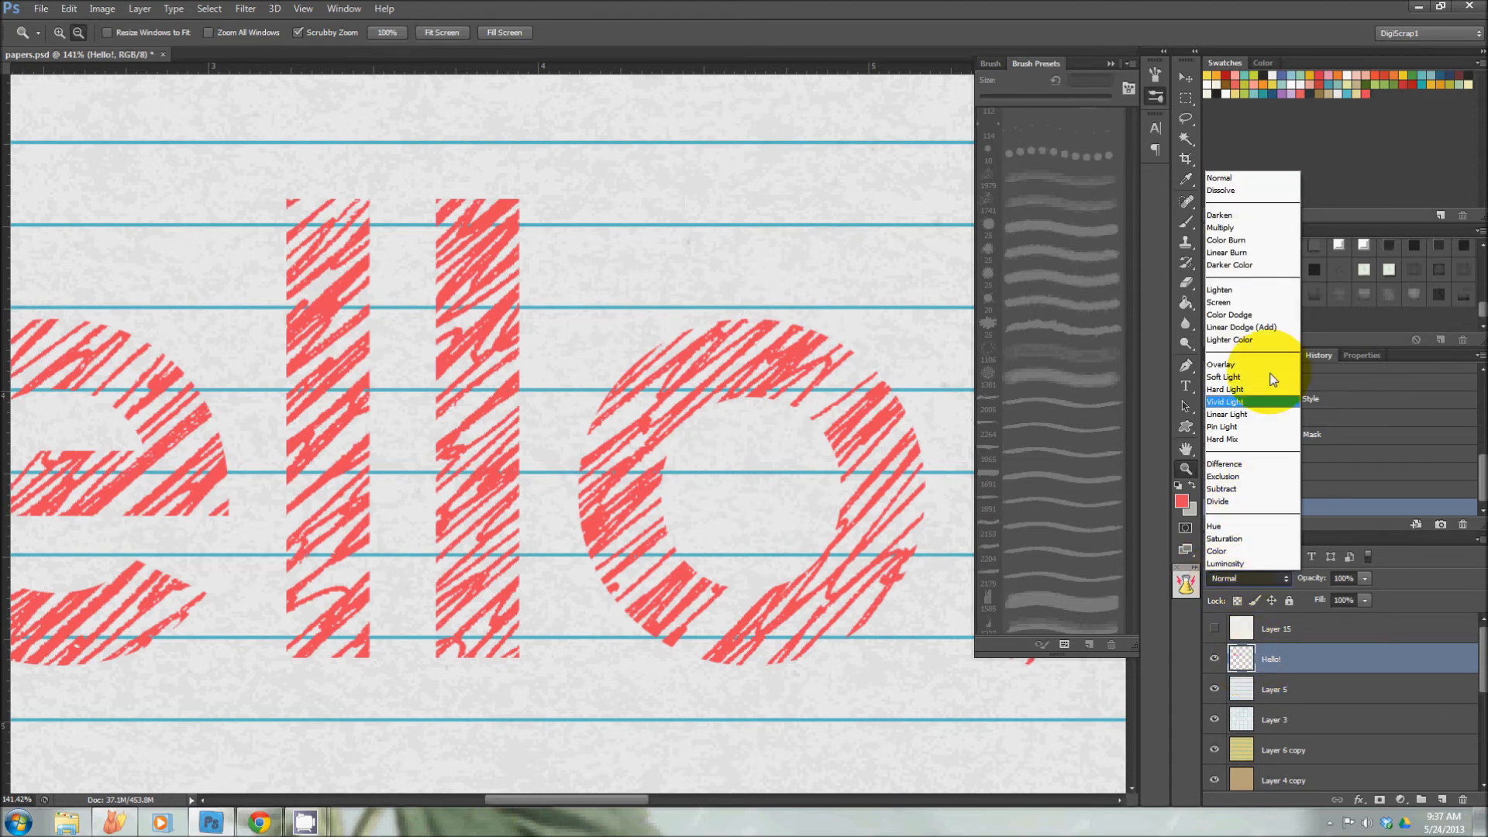
click(1226, 253)
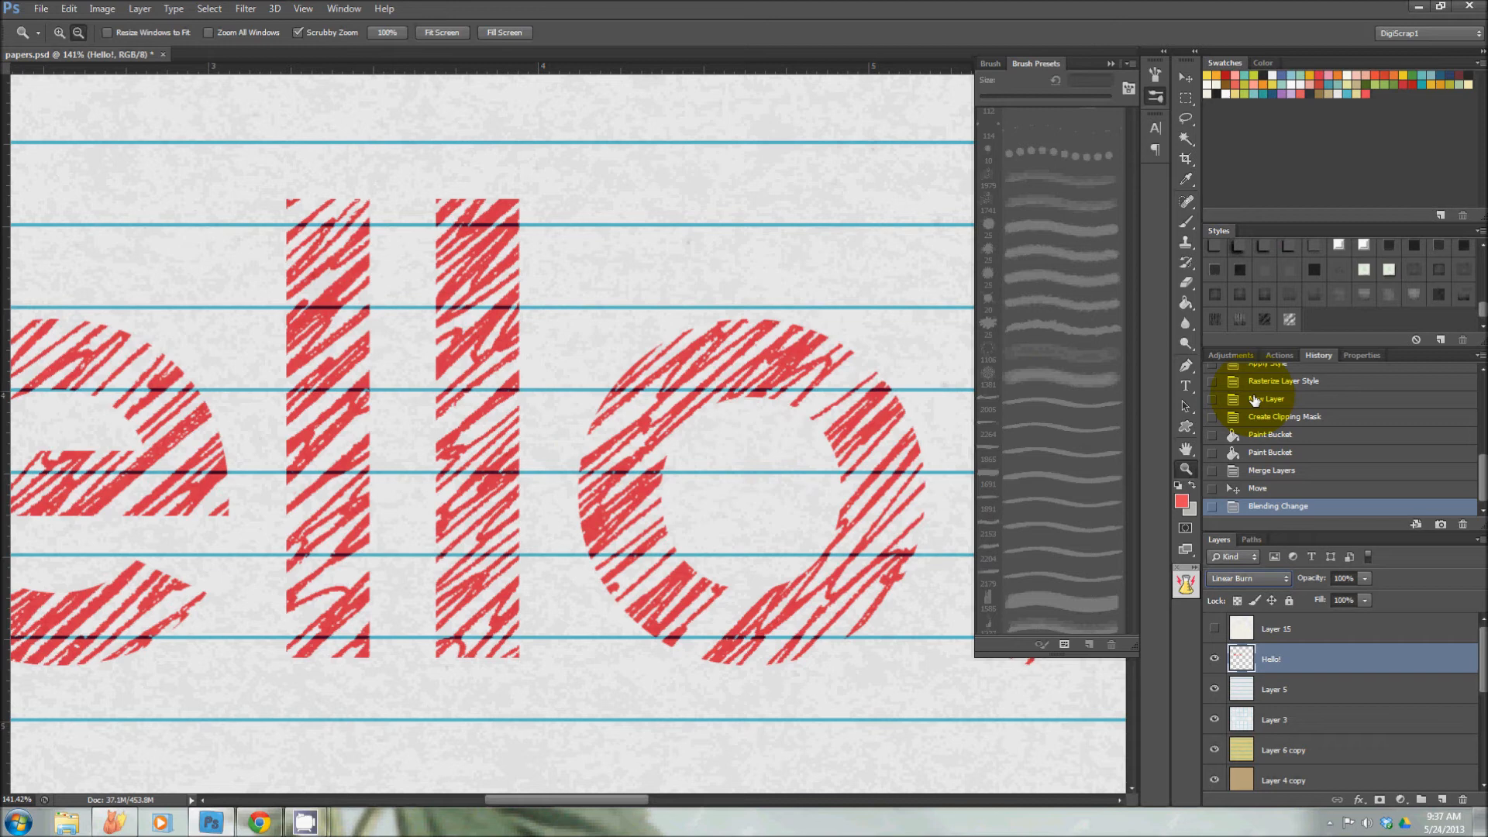
mouse_move(1187, 465)
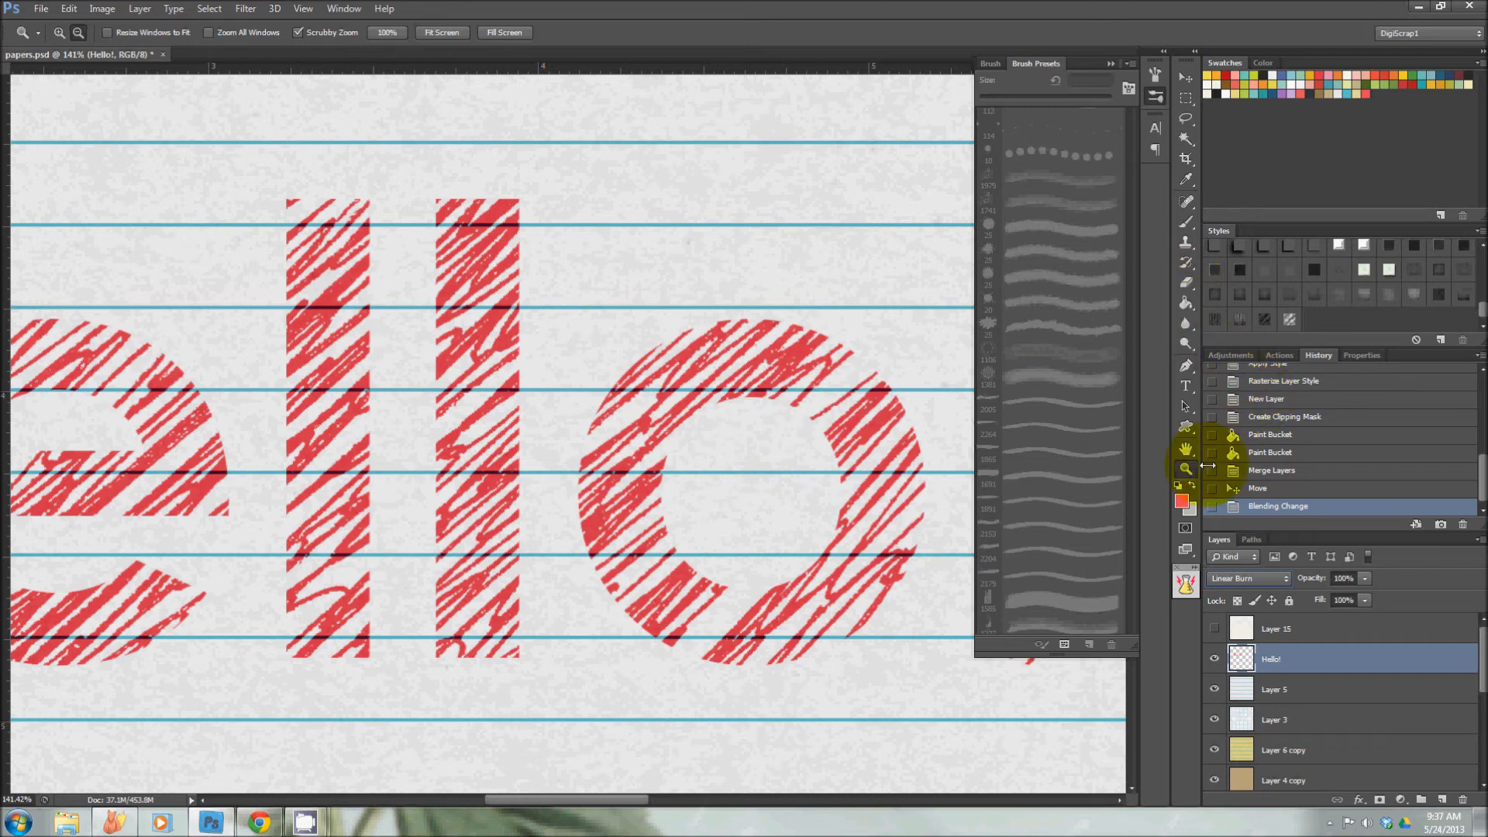
click(1248, 578)
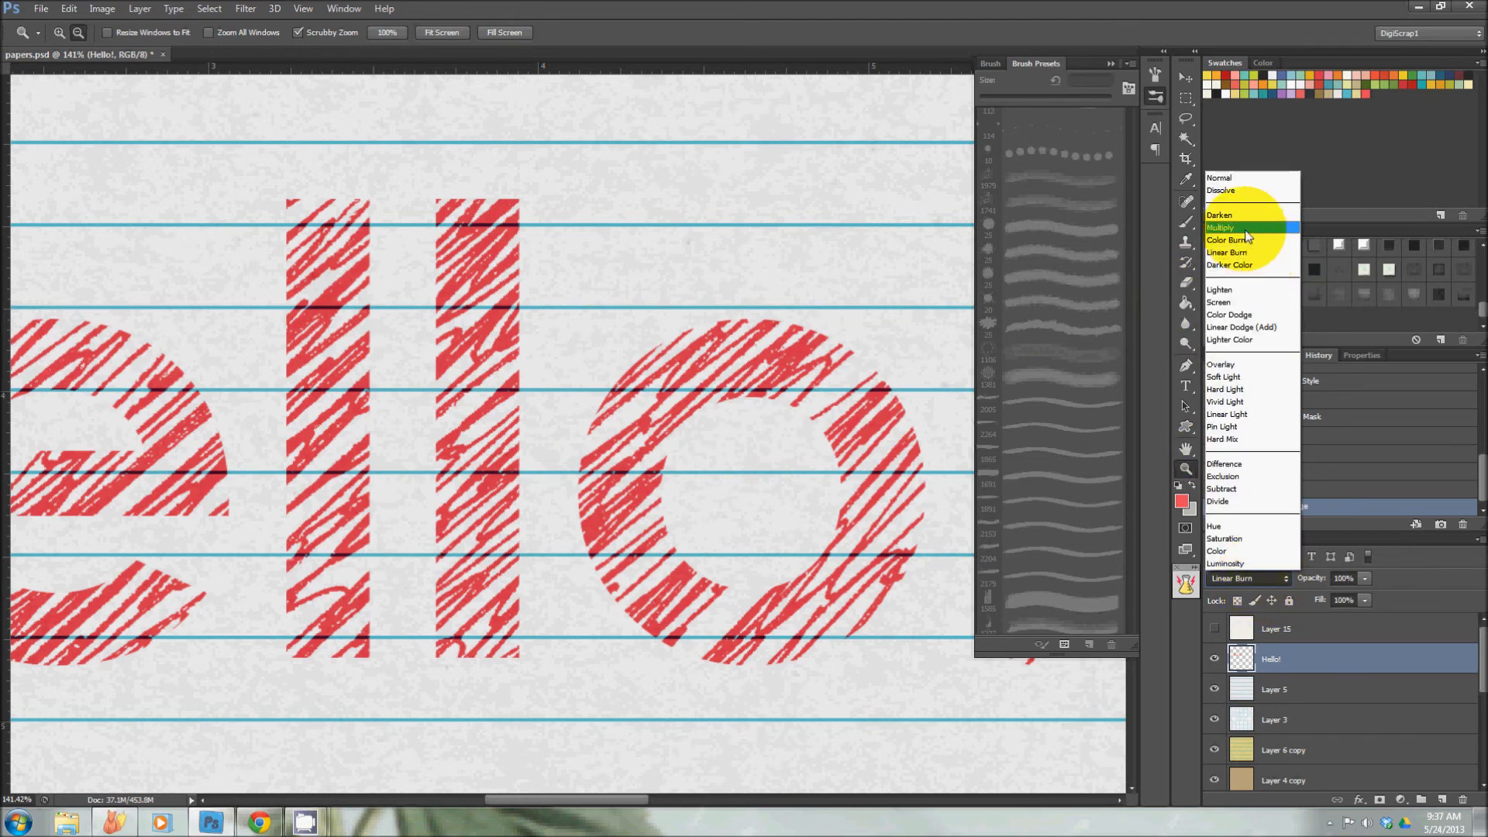
click(1225, 227)
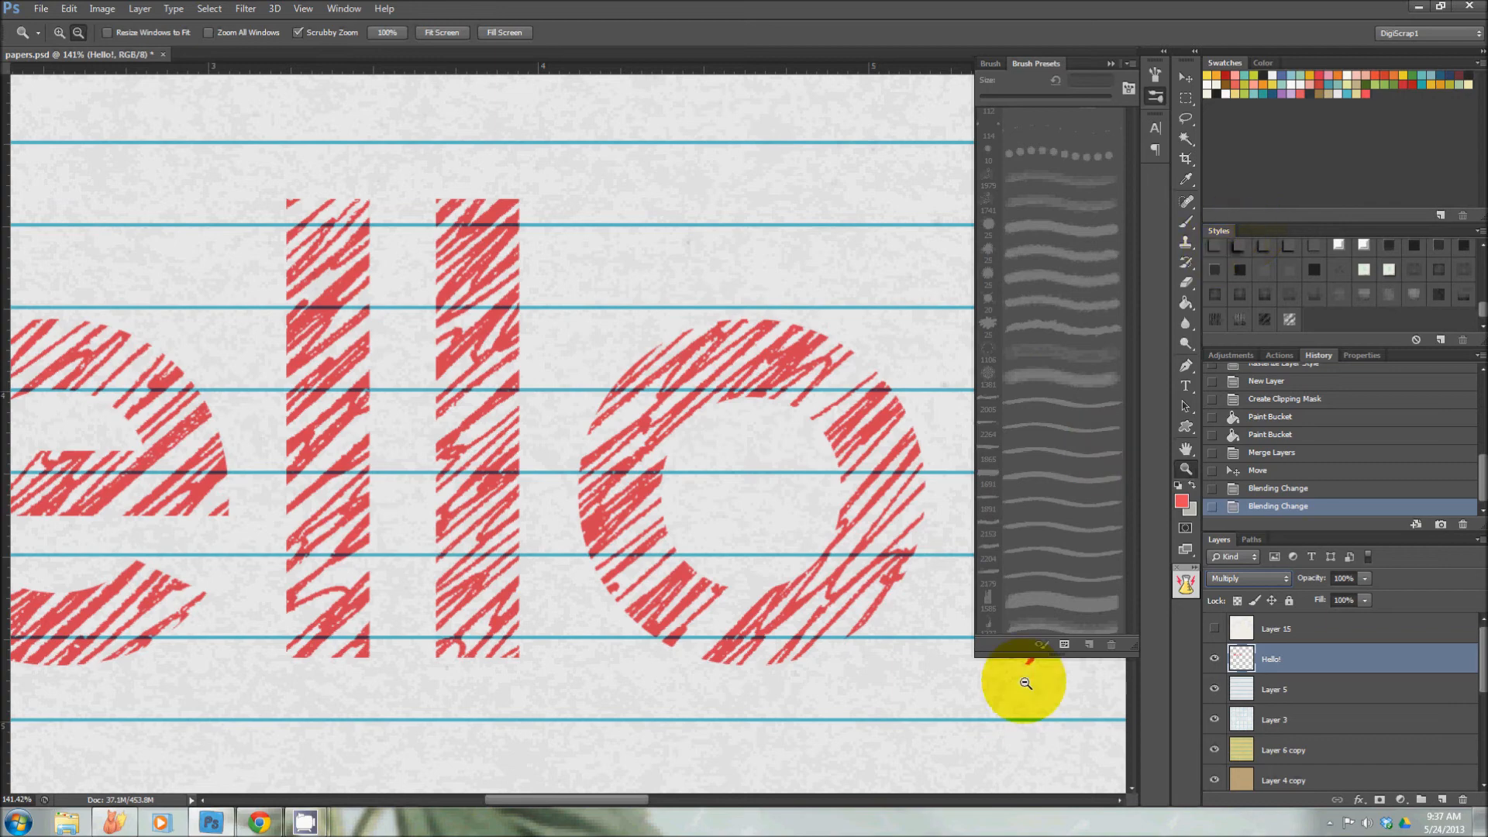